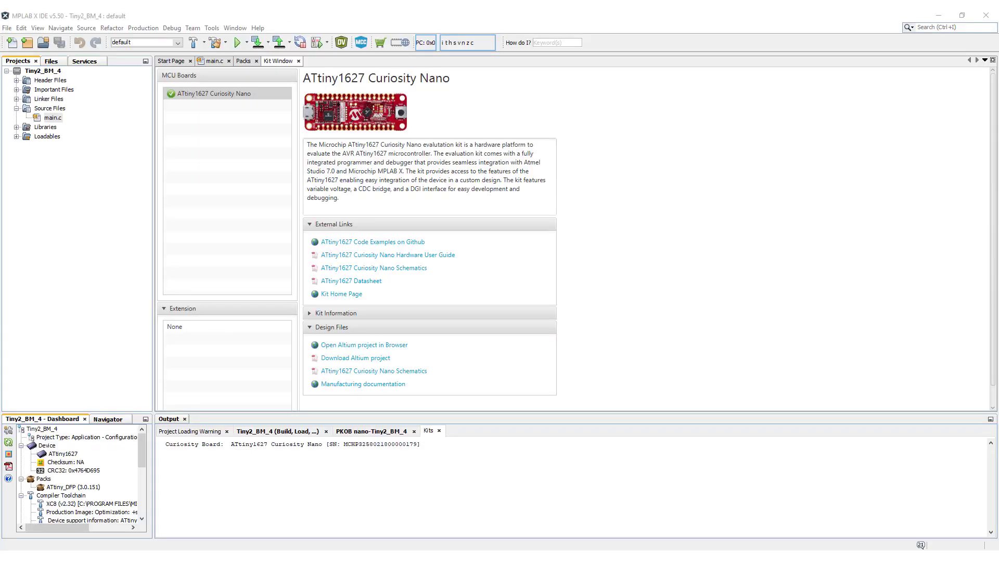
{"action": "mouse_move", "coordinate": [996, 186]}
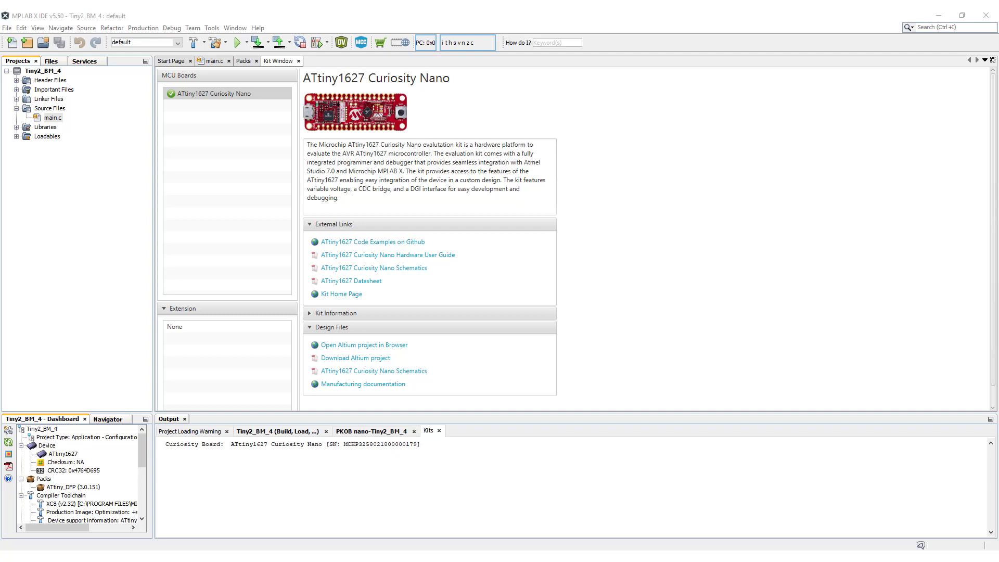
From the Curiosity Nano kit page, open the ATtiny1627 datasheet at chapter 21, TCA
{"action": "left_click", "coordinate": [211, 61]}
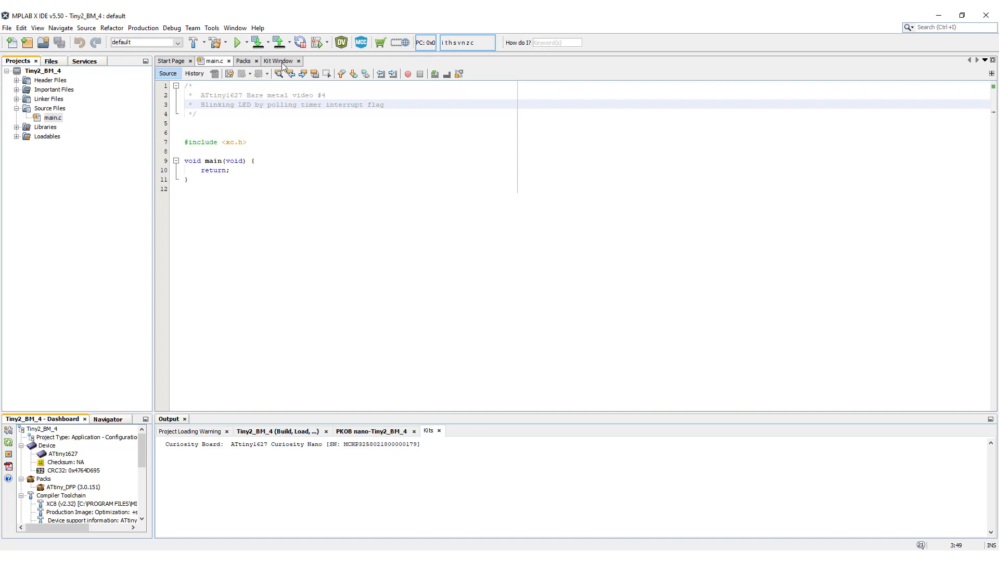
{"action": "left_click", "coordinate": [277, 61]}
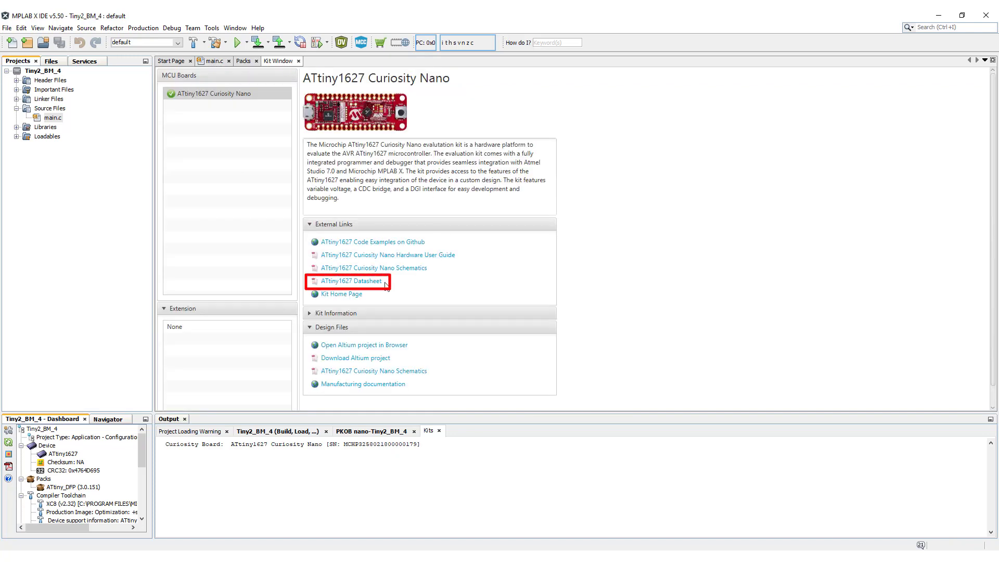
{"action": "left_click", "coordinate": [352, 281]}
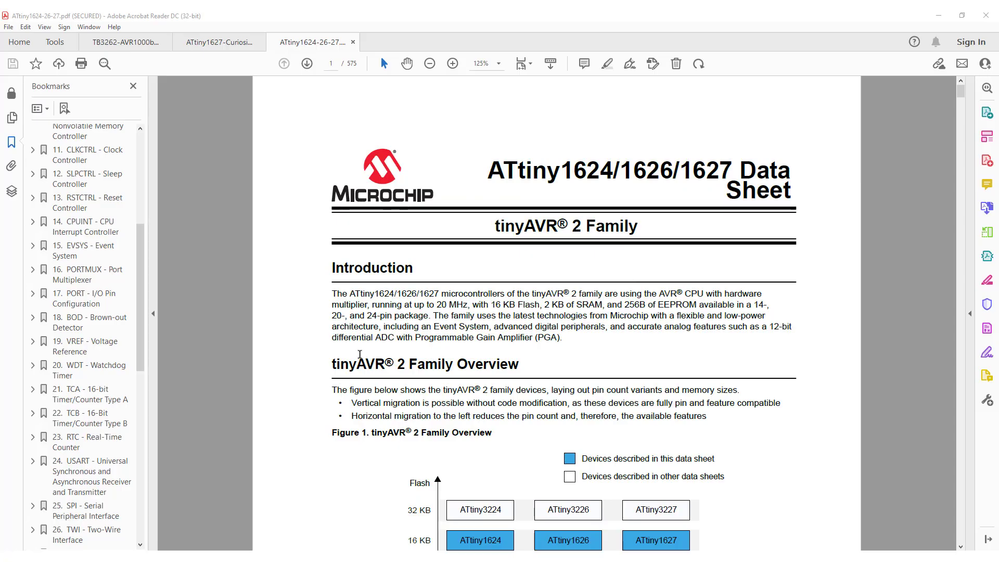
{"action": "left_click", "coordinate": [81, 389]}
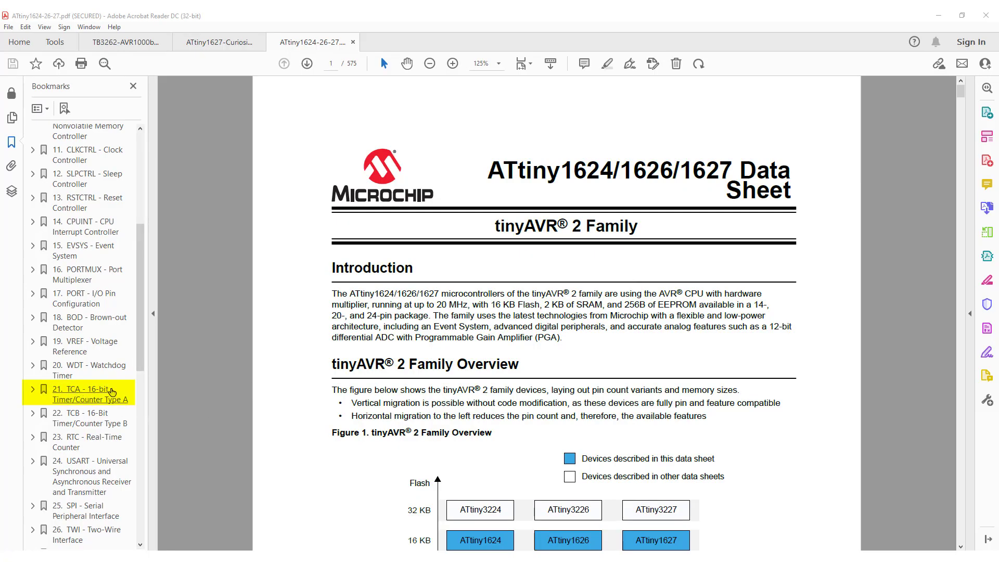
{"action": "left_click", "coordinate": [78, 393]}
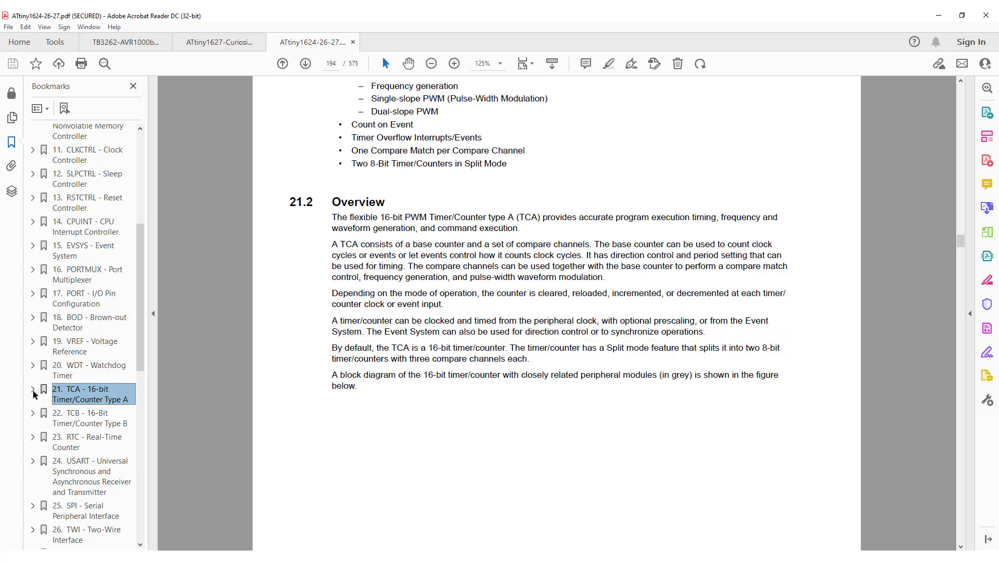
Expand the TCA bookmark and scroll to the 21.2.1 Timer/Counter Block Diagram on page 195
{"action": "left_click", "coordinate": [32, 394]}
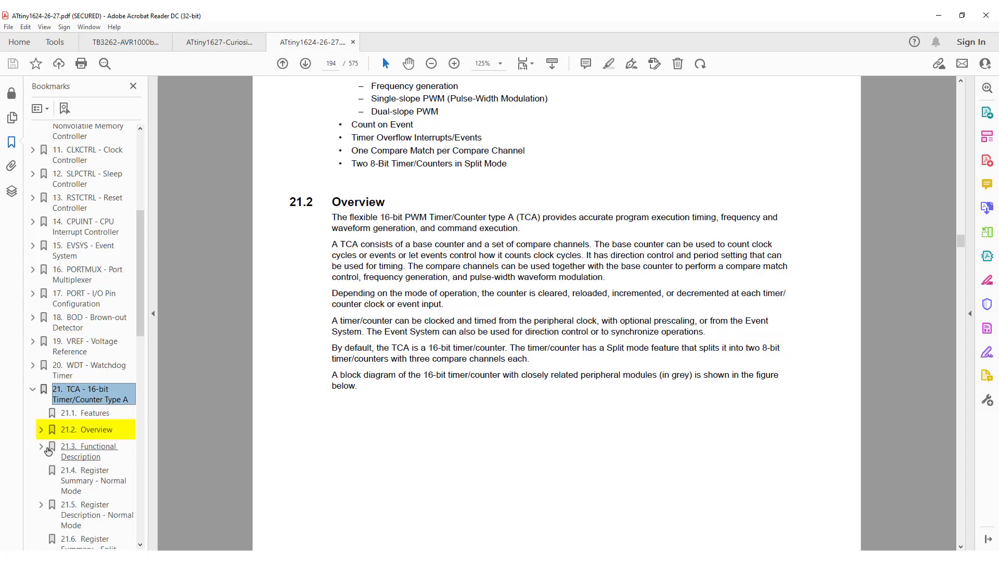
{"action": "scroll", "scroll_direction": "down", "scroll_amount": 3}
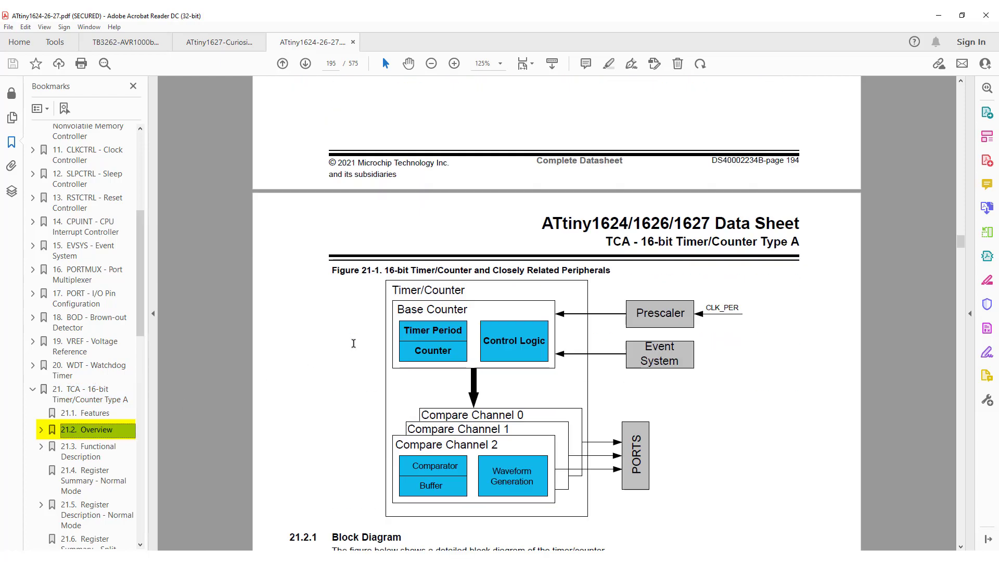
{"action": "scroll", "scroll_direction": "down", "scroll_amount": 3}
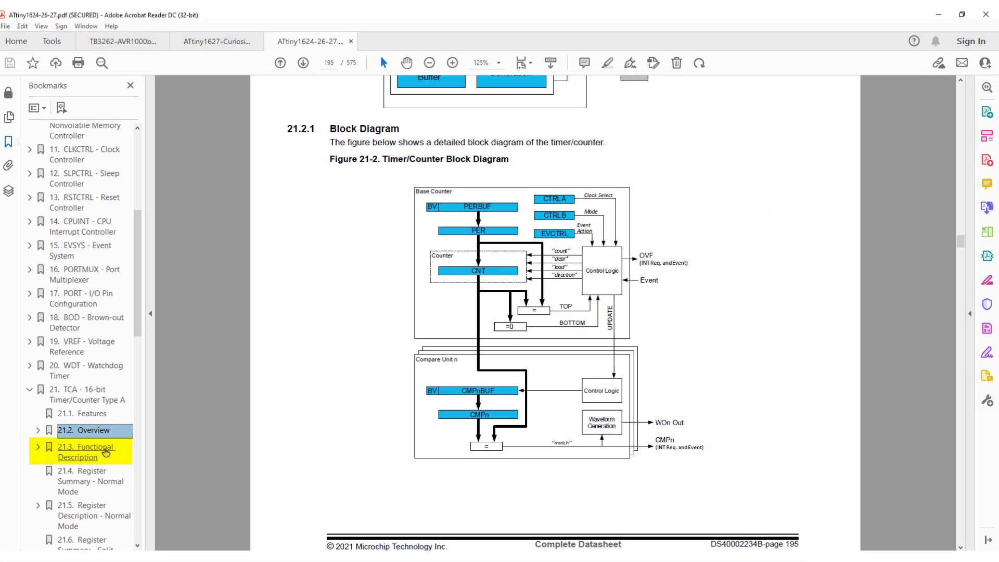
Jump to 21.3 Functional Description, showing Table 21-1 Timer/Counter Definitions
{"action": "left_click", "coordinate": [76, 453]}
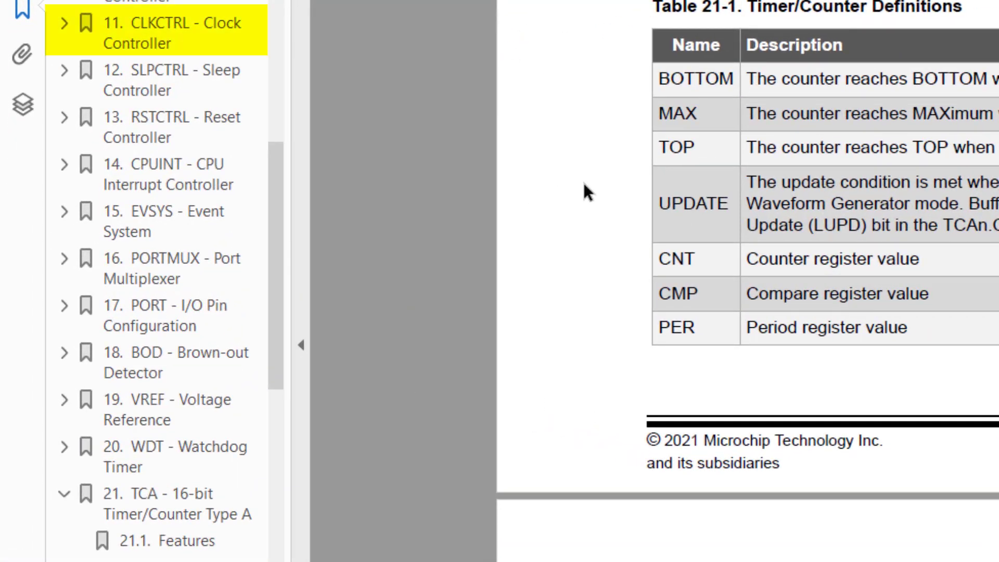
{"action": "mouse_move", "coordinate": [62, 33]}
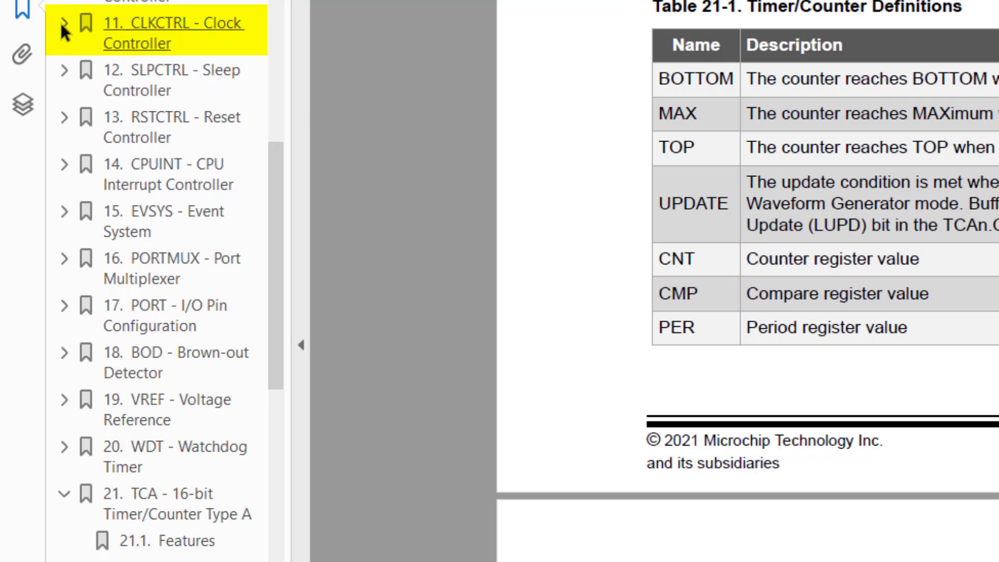
Expand the 11. CLKCTRL bookmark and go to 11.2 Overview
{"action": "left_click", "coordinate": [59, 32]}
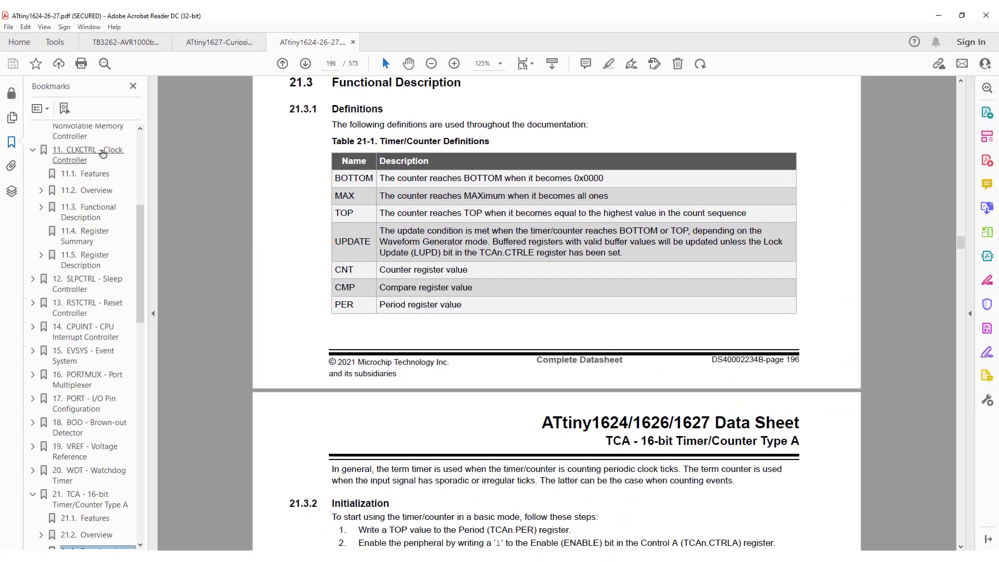
{"action": "left_click", "coordinate": [98, 149]}
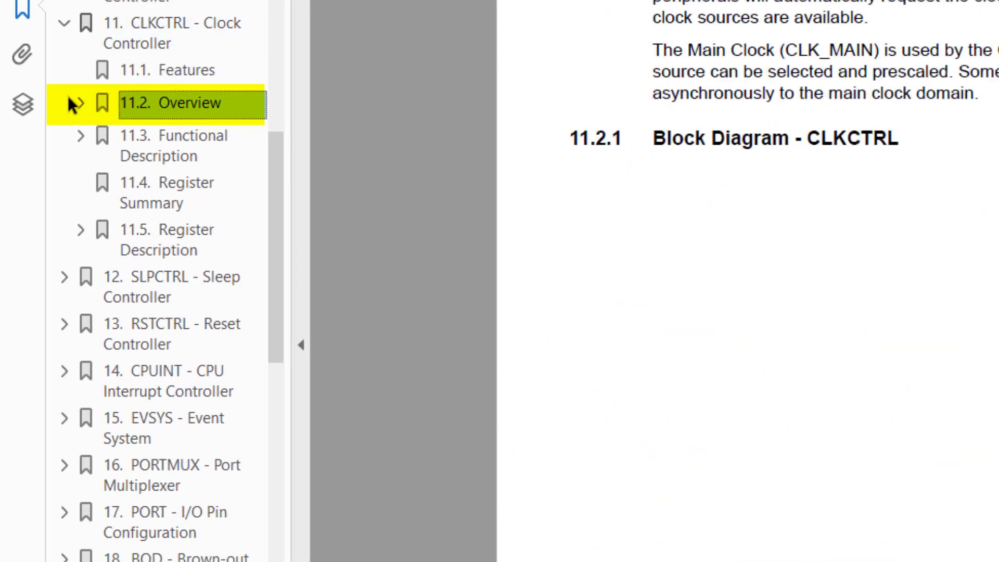
Select the clock controller overview bookmark to reach the CLKCTRL clock block diagram
{"action": "left_click", "coordinate": [78, 103]}
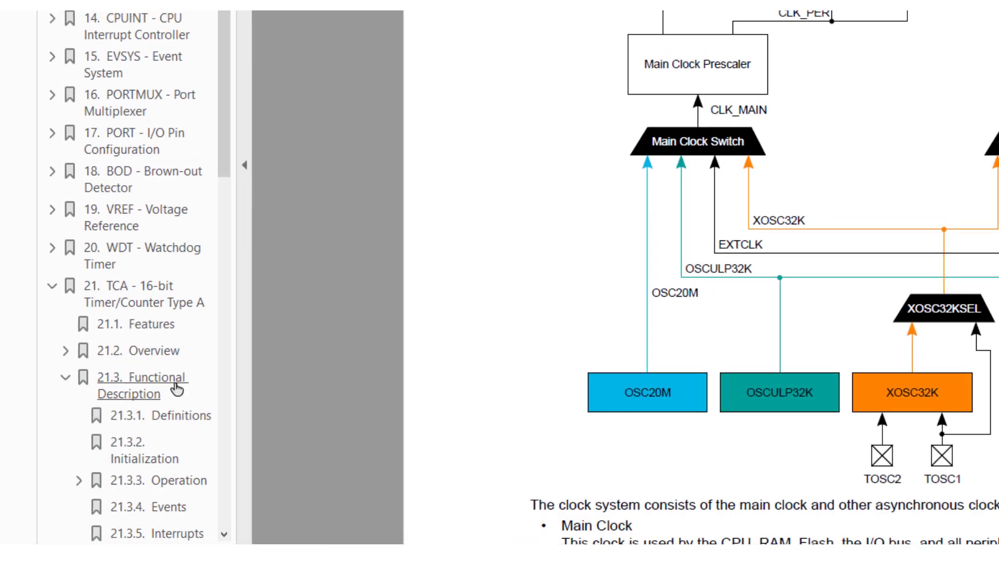
Read through 21.3.3.1 Normal Operation, then jump to the 21.3.5 Interrupts section
{"action": "left_click", "coordinate": [138, 377]}
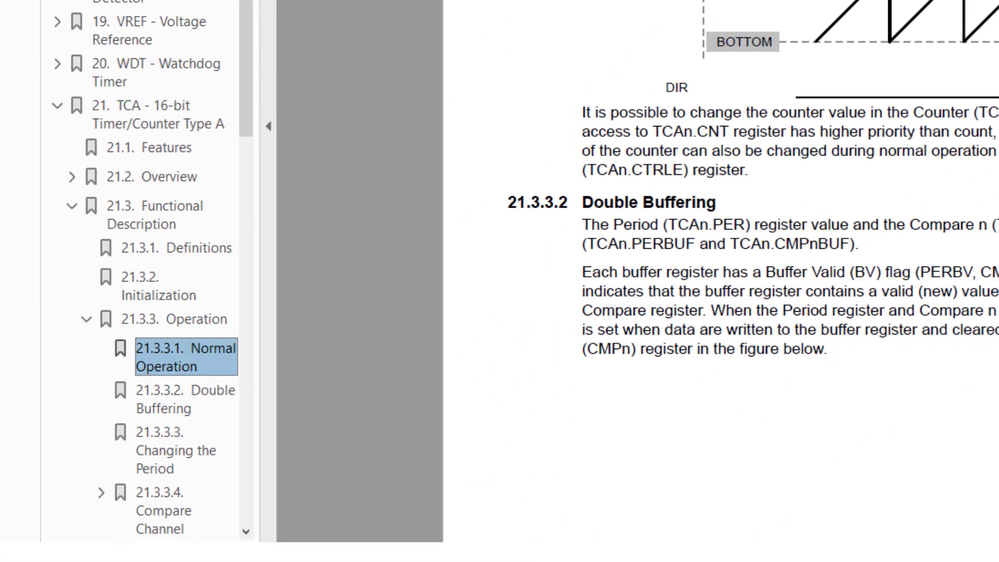
{"action": "scroll", "scroll_direction": "down", "scroll_amount": 3}
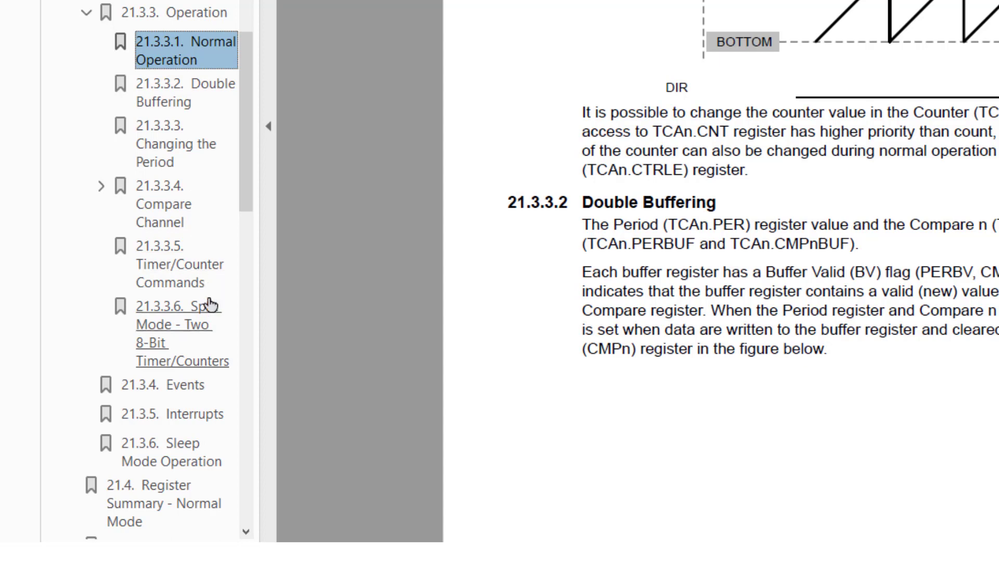
{"action": "mouse_move", "coordinate": [198, 346]}
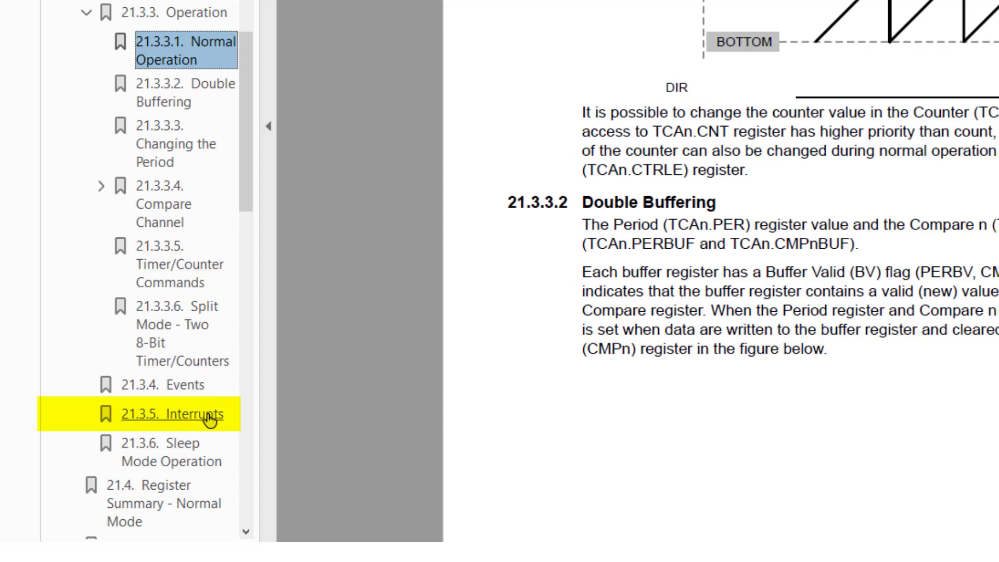
{"action": "mouse_move", "coordinate": [222, 433]}
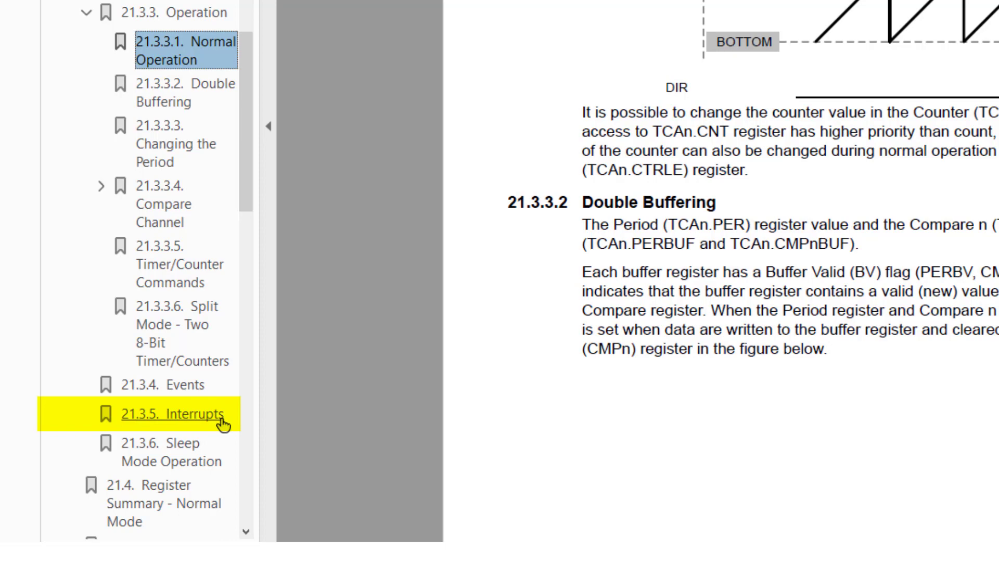
{"action": "left_click", "coordinate": [171, 415]}
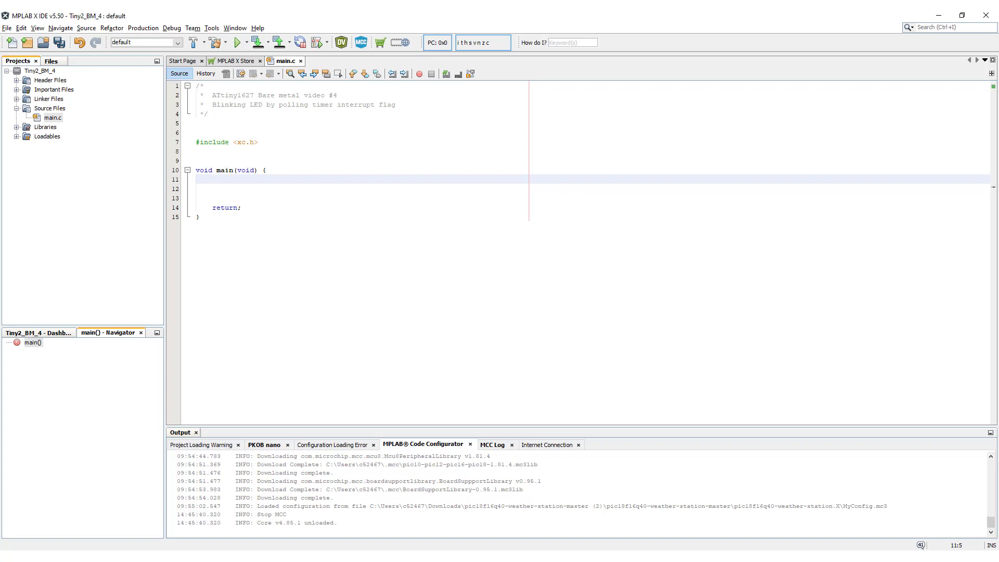
Write PORTB.DIR = PIN7_bm; at the top of main() and open blank lines below
{"action": "type", "text": "PORTB"}
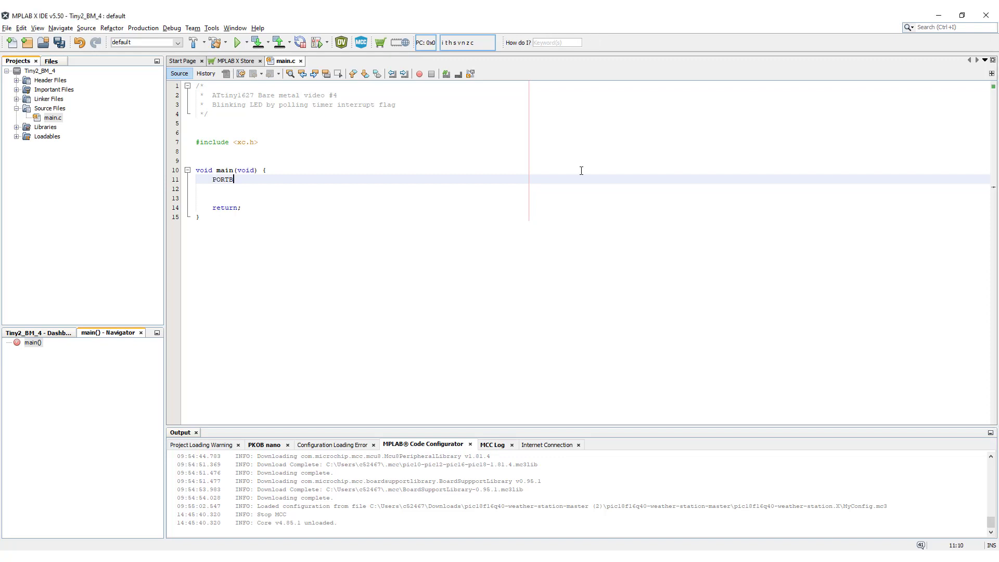
{"action": "type", "text": "."}
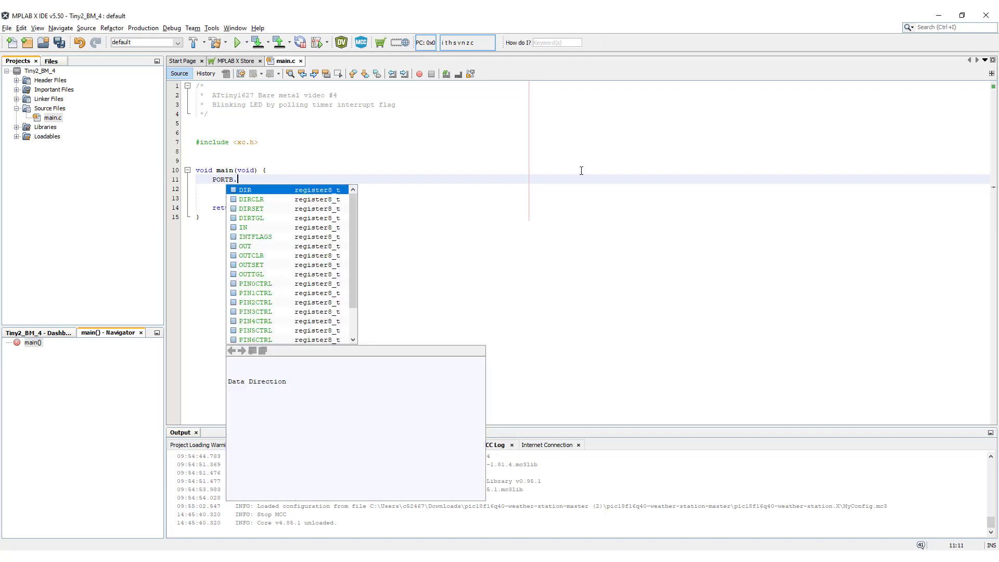
{"action": "type", "text": "DIR ="}
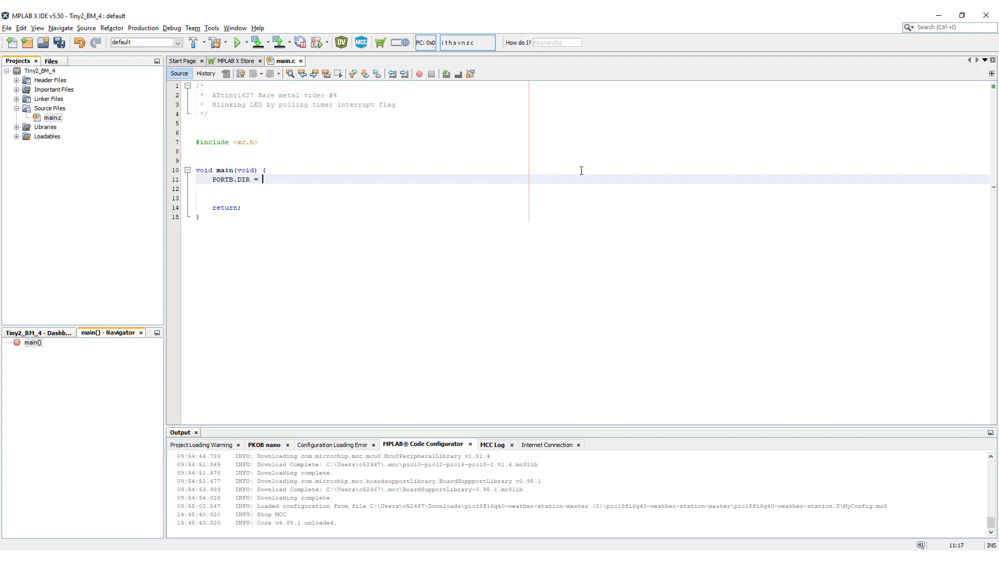
{"action": "type", "text": "PIN7"}
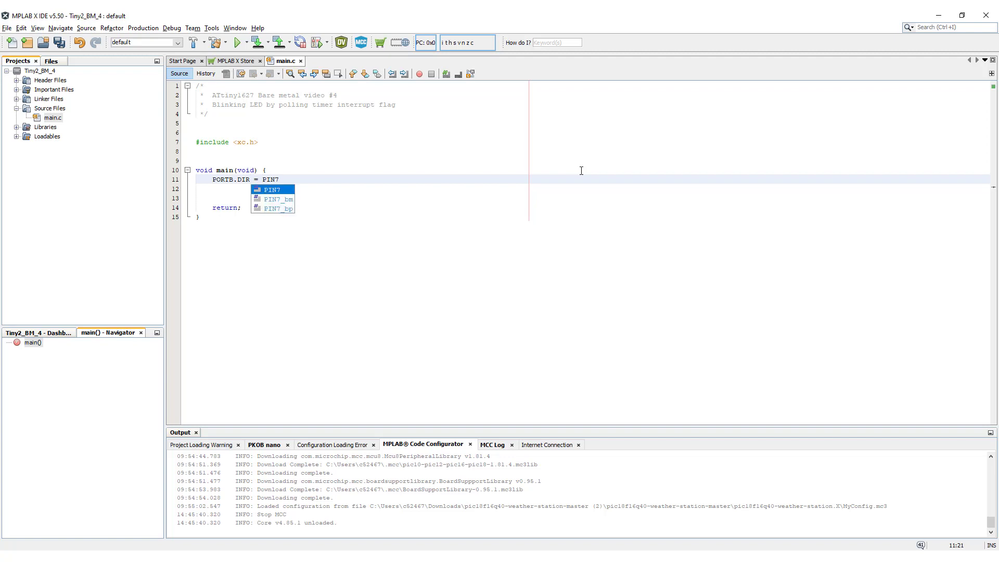
{"action": "double_click", "coordinate": [277, 199]}
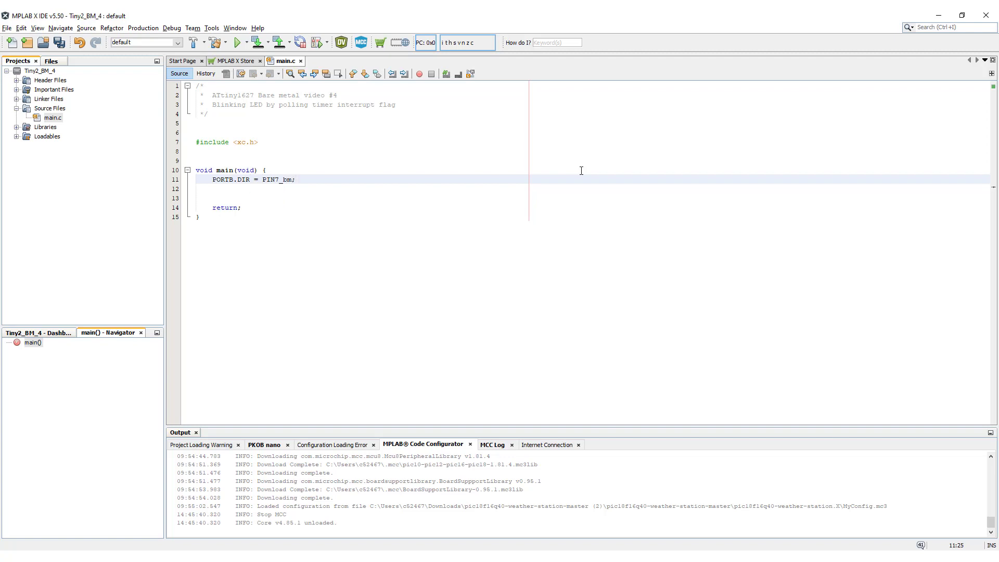
{"action": "key", "text": "Enter"}
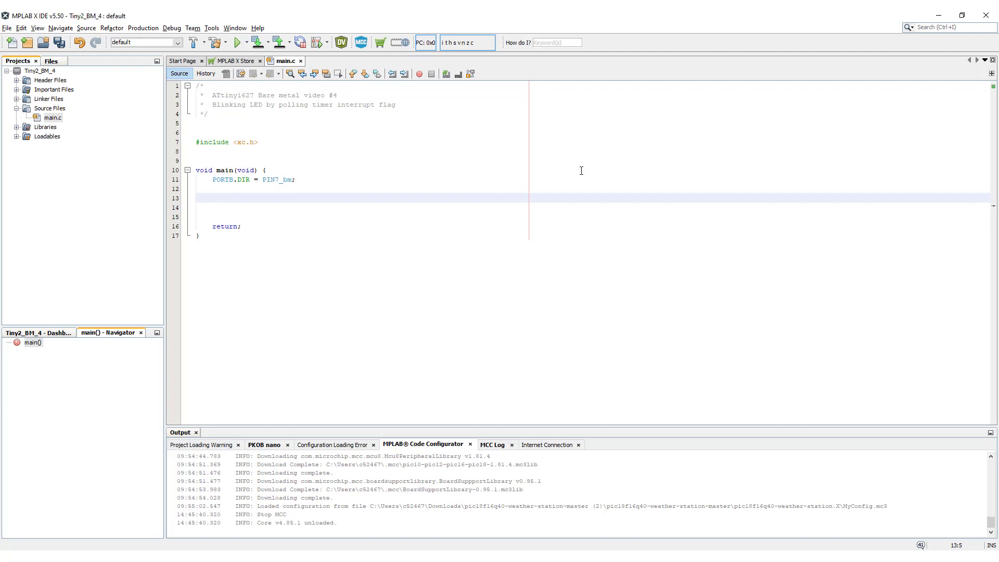
Add #include <avr/iotn1627.h> below the xc.h include and open that header
{"action": "left_click", "coordinate": [389, 142]}
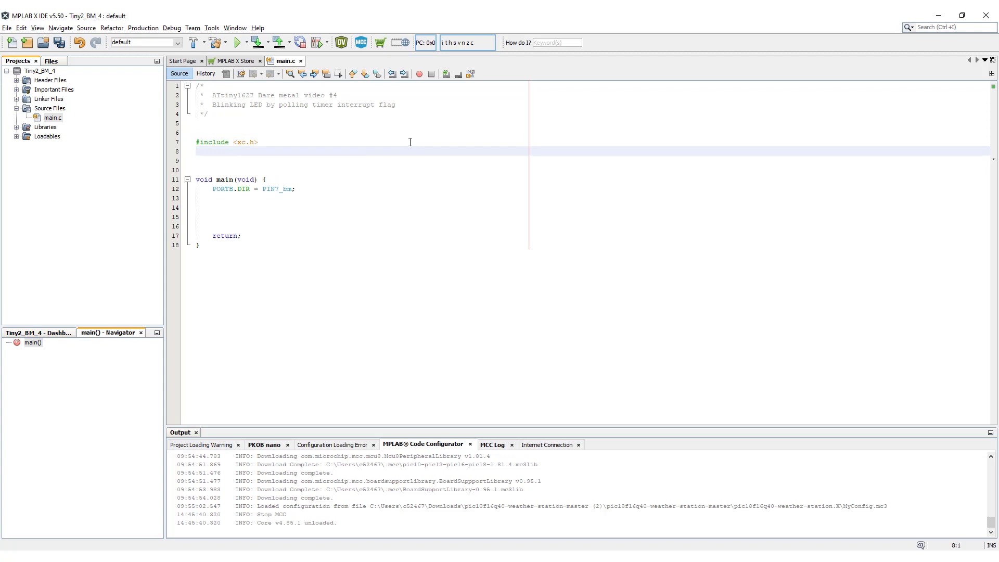
{"action": "type", "text": "#include"}
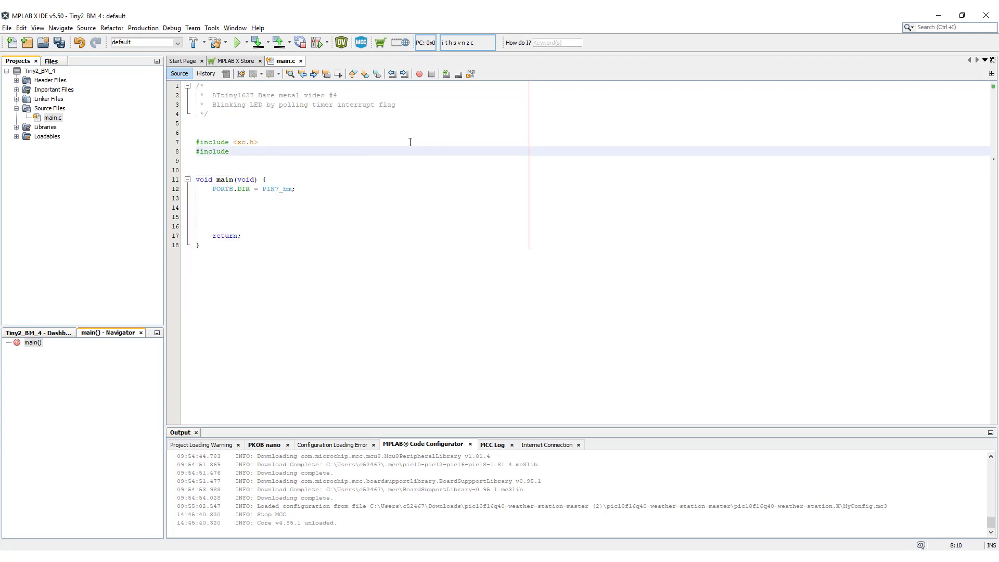
{"action": "type", "text": "<avr/>"}
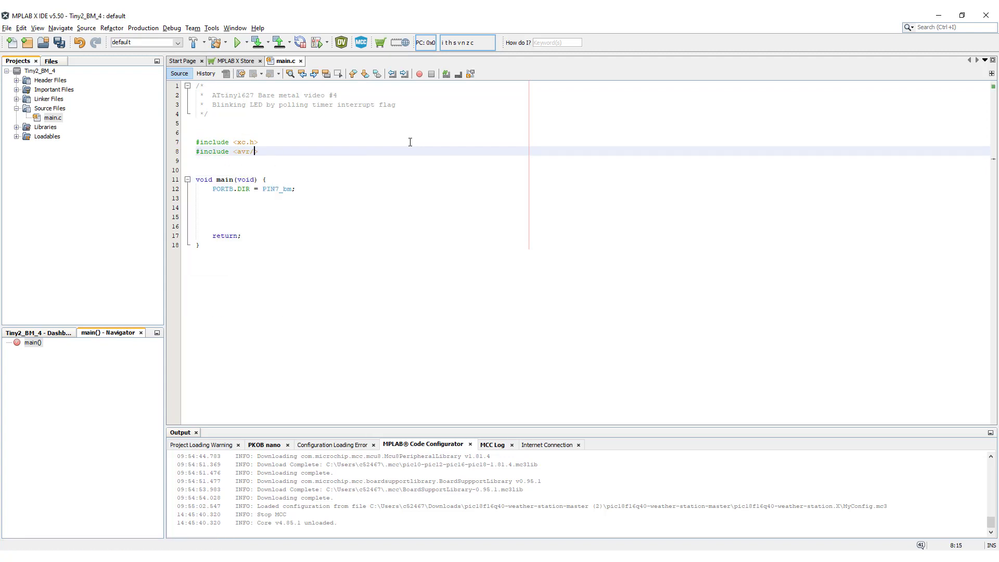
{"action": "type", "text": "iotn"}
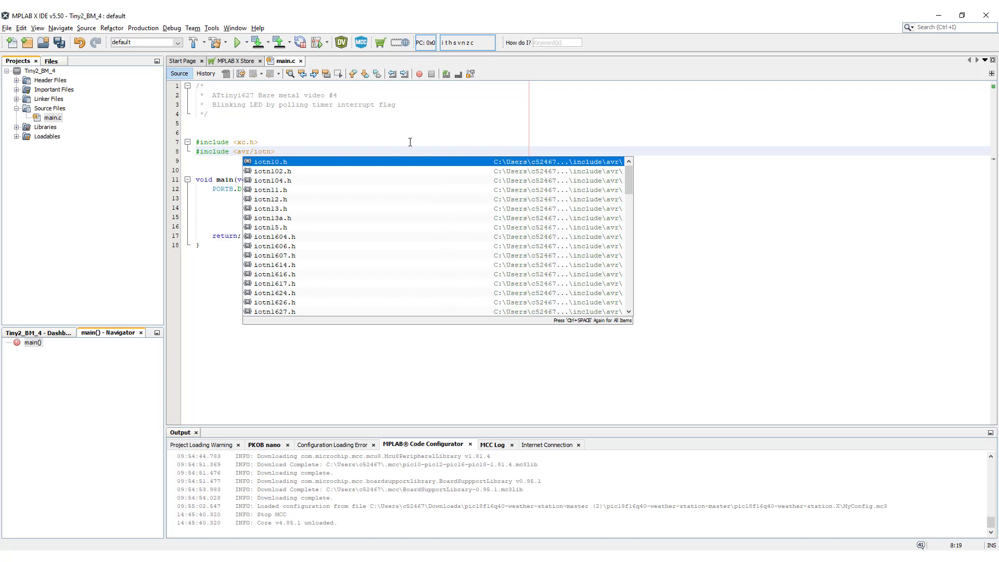
{"action": "type", "text": "627.h"}
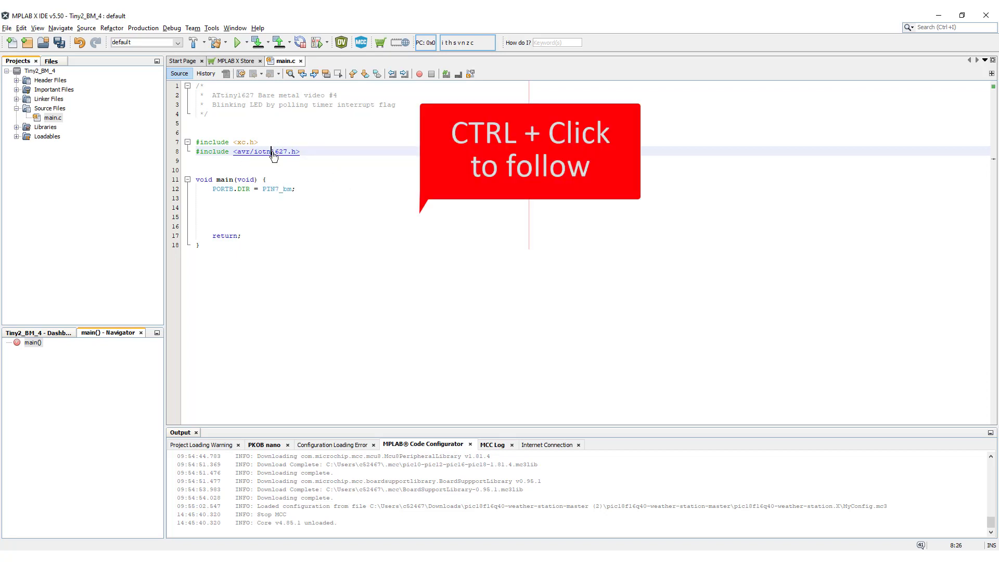
{"action": "left_click", "coordinate": [266, 151]}
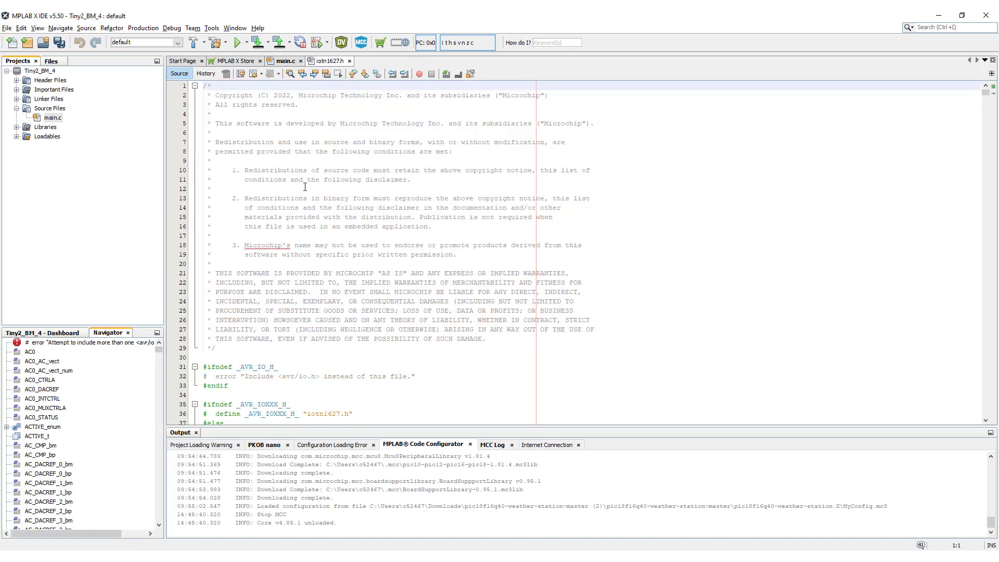
Search iotn1627.h for 'tca_' and scroll to the TCA_SINGLE_struct definition
{"action": "key", "text": "Ctrl+f"}
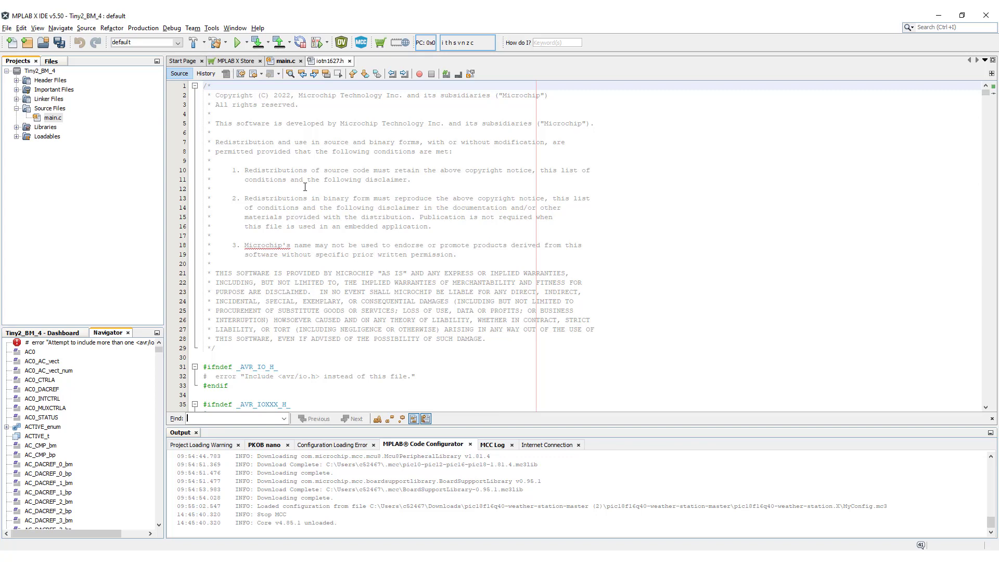
{"action": "type", "text": "tca_"}
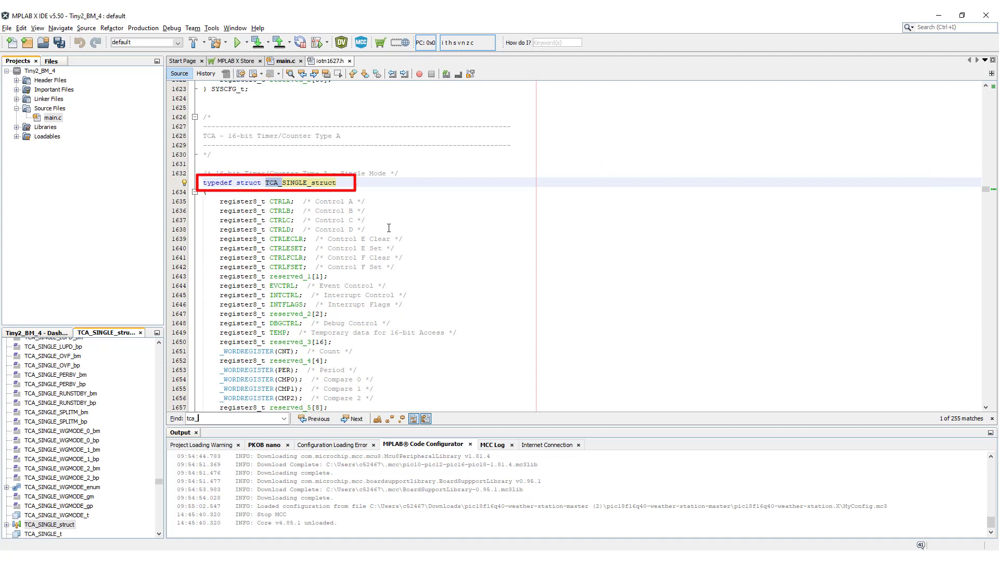
{"action": "mouse_move", "coordinate": [408, 200]}
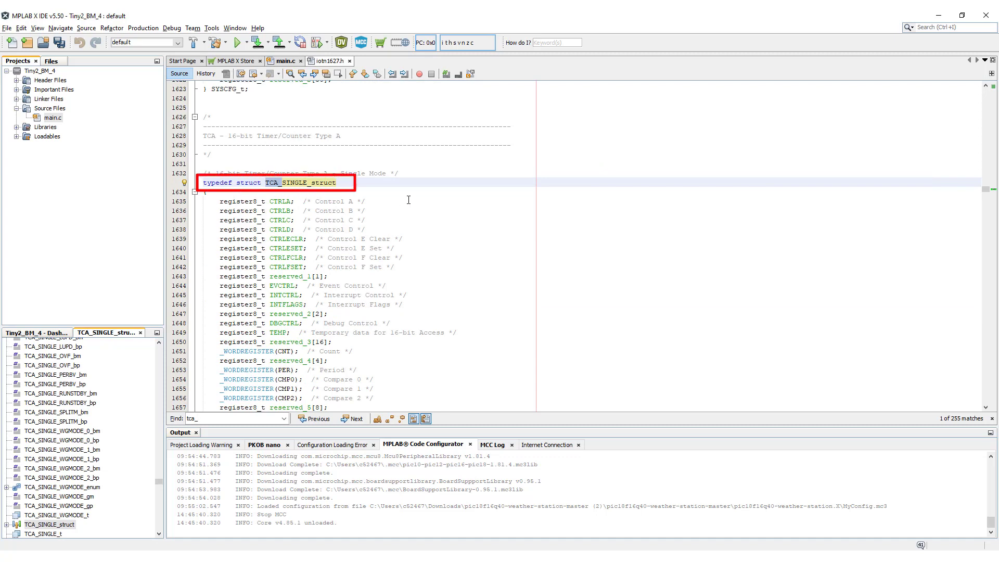
{"action": "scroll", "scroll_direction": "down", "scroll_amount": 3}
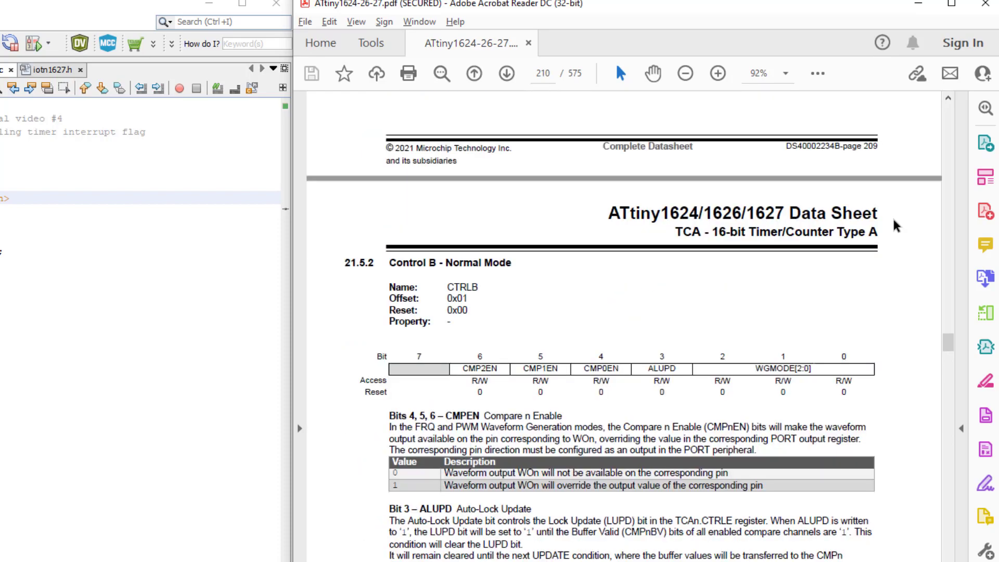
Scroll the datasheet to section 21.5.2 Control B - Normal Mode
{"action": "scroll", "scroll_direction": "down", "scroll_amount": 3}
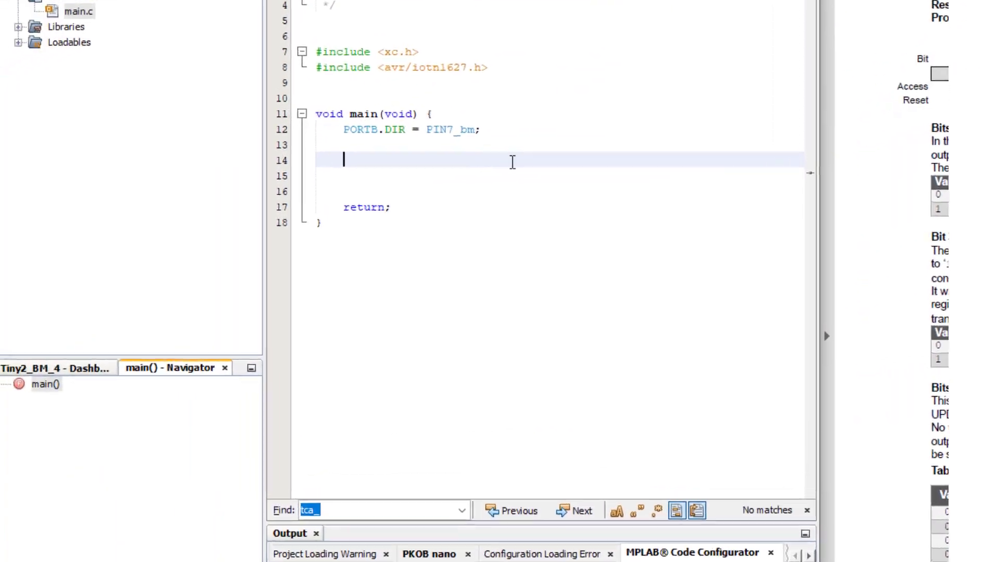
Add TCA0.SINGLE.CTRLB = TCA_SINGLE_WGMODE_NORMAL_gc; on line 14, using code completion
{"action": "type", "text": "TCA0."}
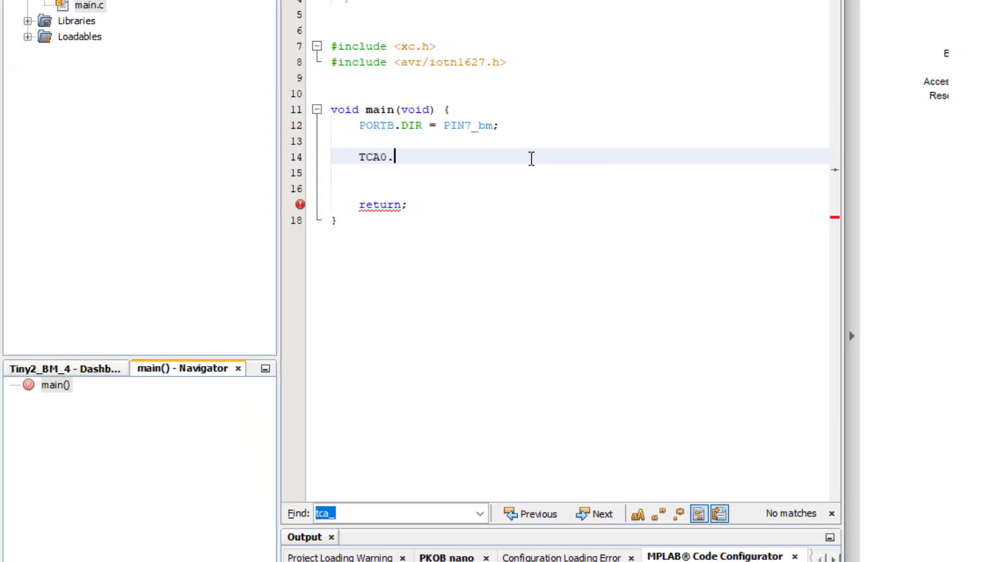
{"action": "type", "text": "SINGLE"}
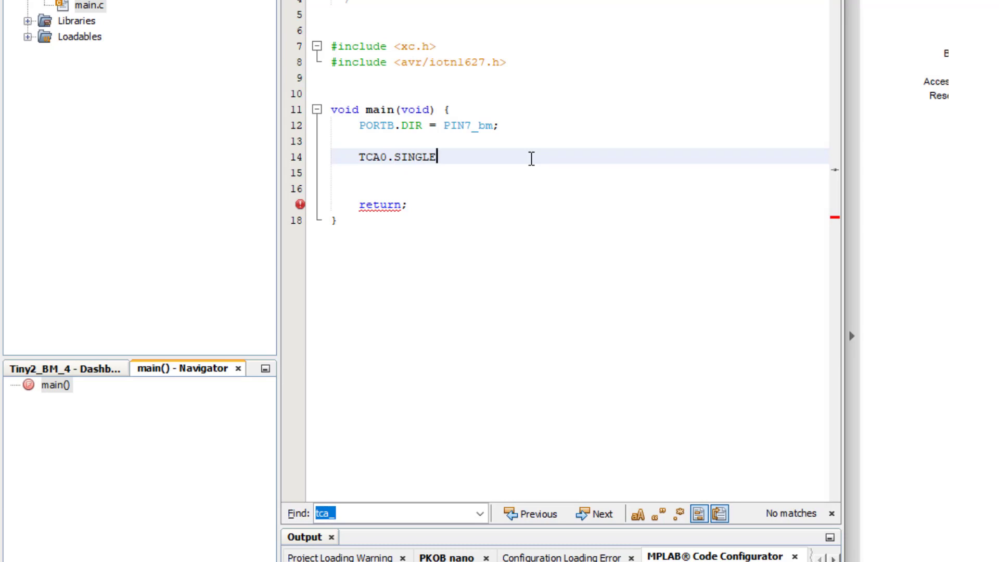
{"action": "type", "text": ".CTRLB"}
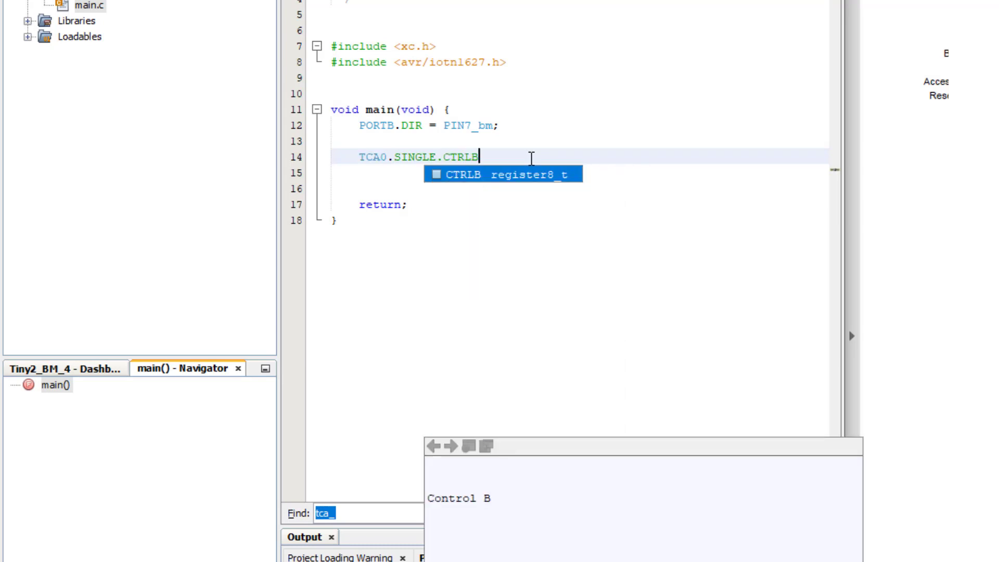
{"action": "type", "text": "="}
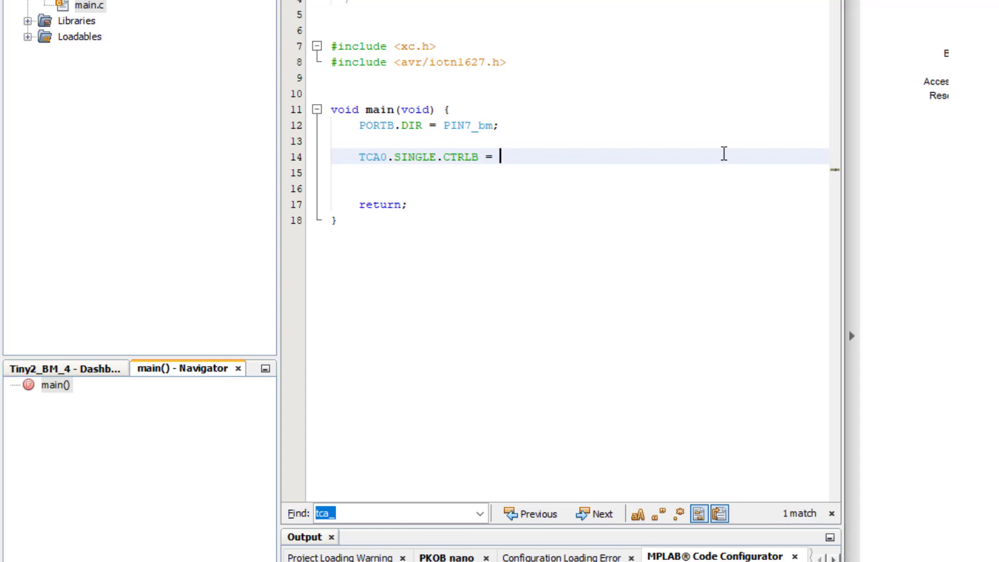
{"action": "type", "text": "TCA_SINGLE_"}
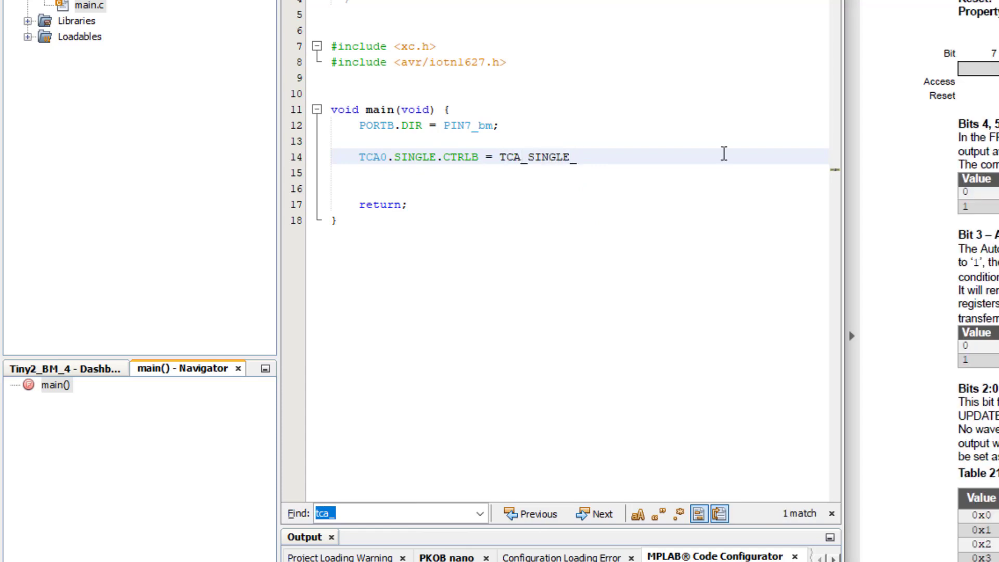
{"action": "type", "text": "WGMODE_NORMAL_gc;"}
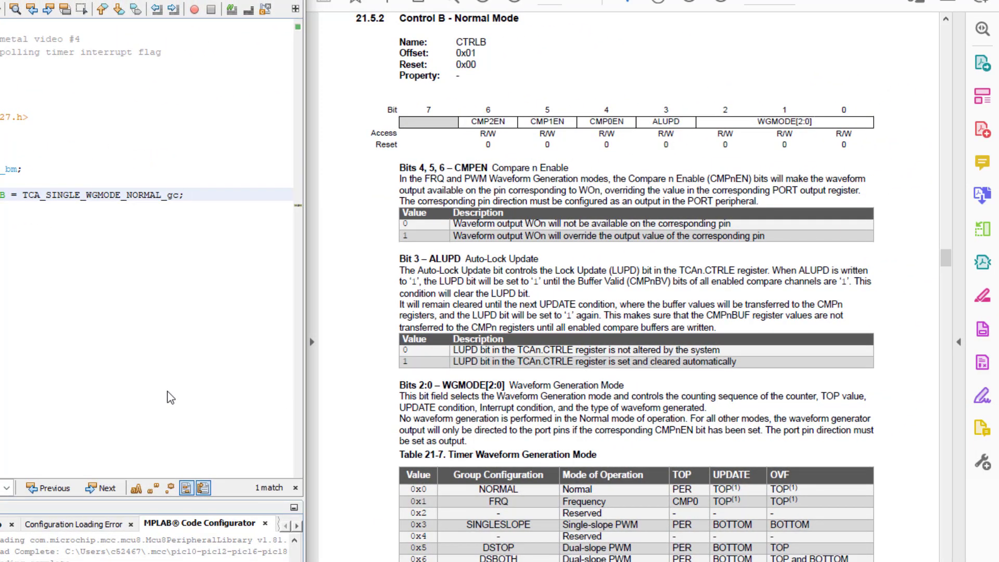
Scroll the datasheet past 21.5.3 Control C to 21.5.5 Control Register E Clear
{"action": "scroll", "scroll_direction": "down", "scroll_amount": 3}
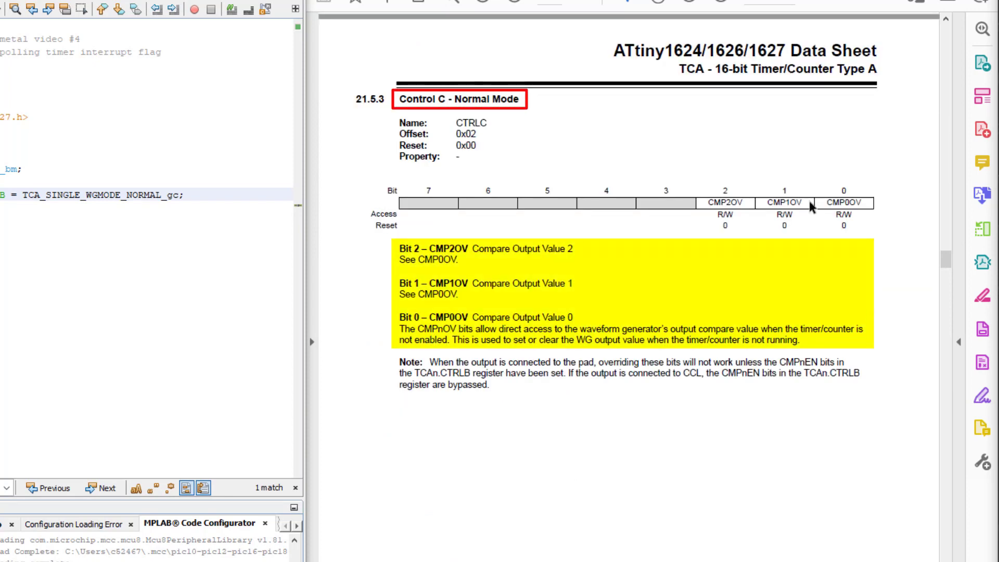
{"action": "scroll", "scroll_direction": "down", "scroll_amount": 3}
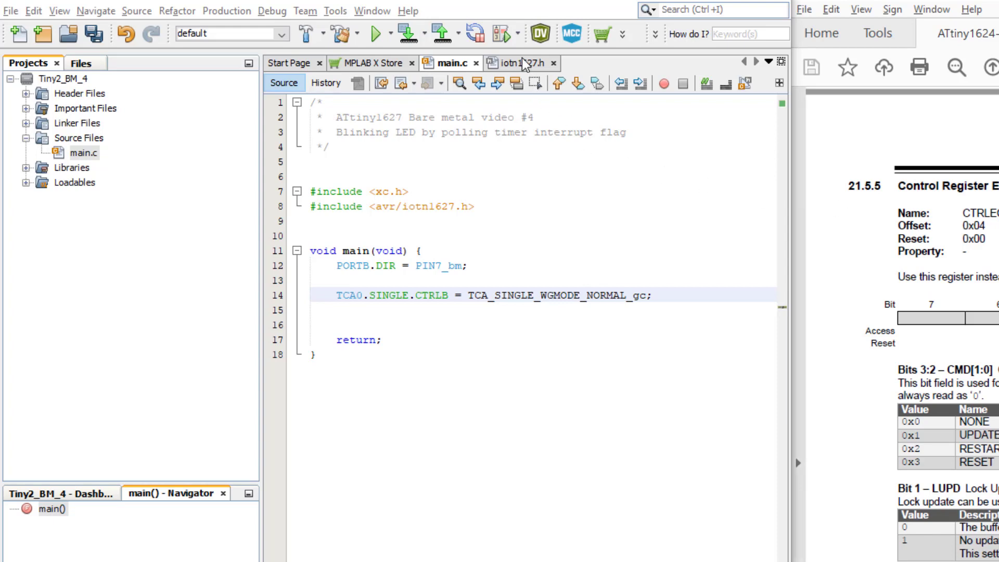
Inspect the _WORDREGISTER and register16_t definitions in iotn1627.h, then return to main.c
{"action": "left_click", "coordinate": [521, 62]}
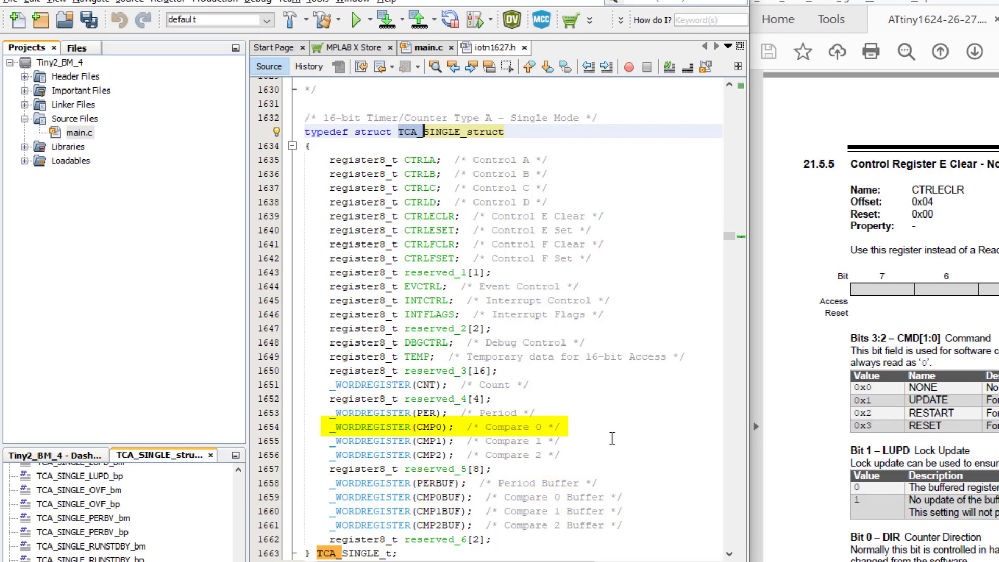
{"action": "mouse_move", "coordinate": [370, 416]}
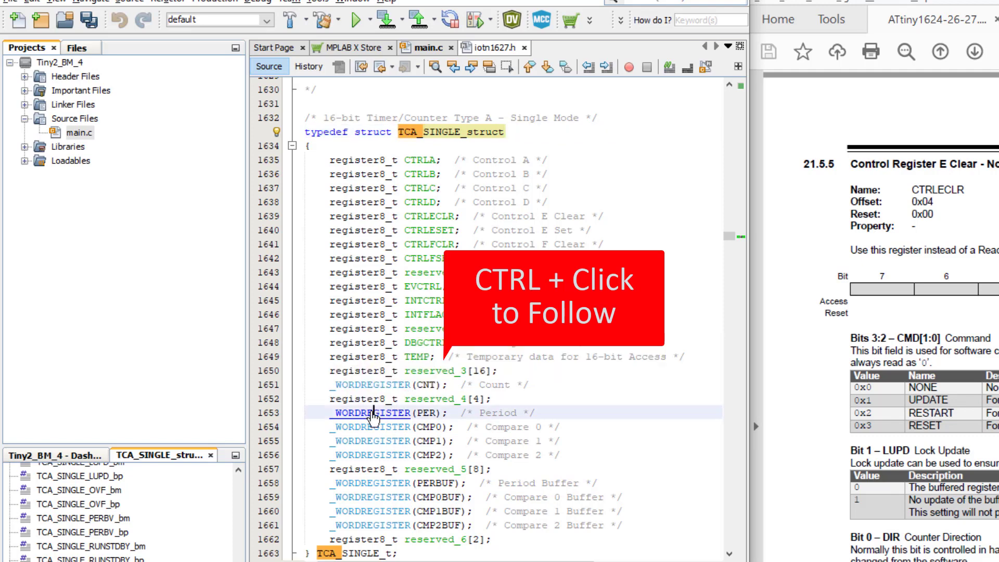
{"action": "left_click", "coordinate": [372, 413]}
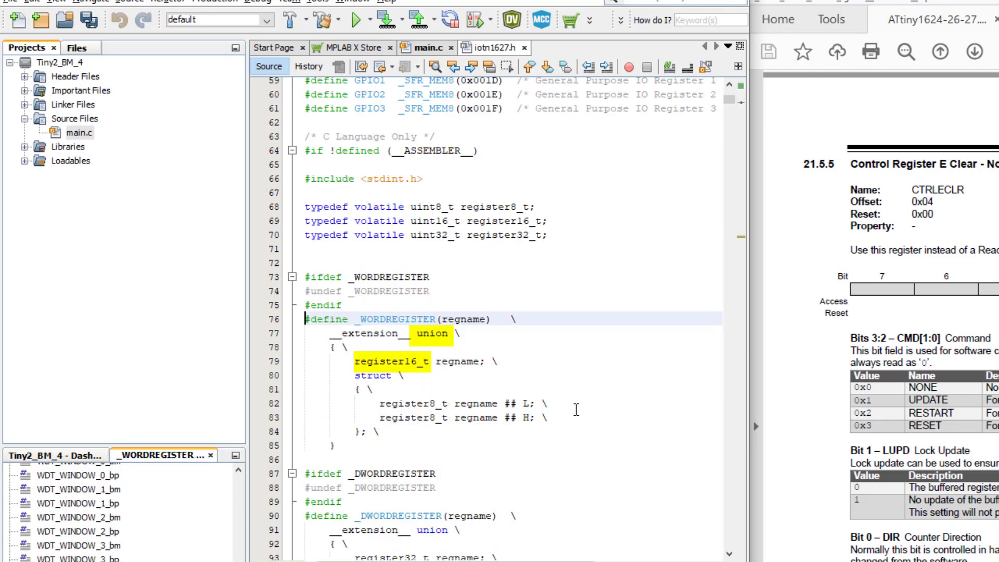
{"action": "double_click", "coordinate": [413, 404]}
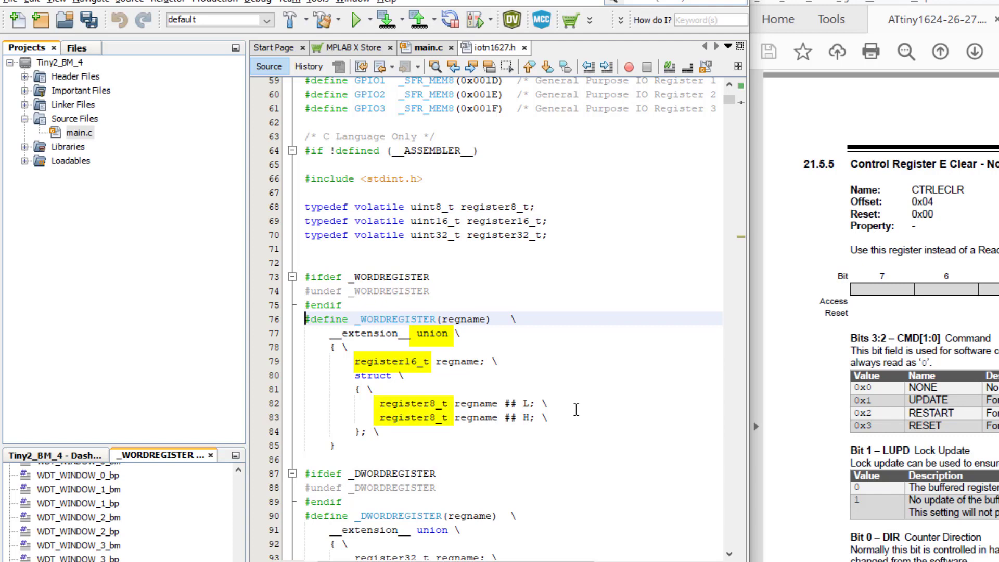
{"action": "left_click", "coordinate": [414, 404]}
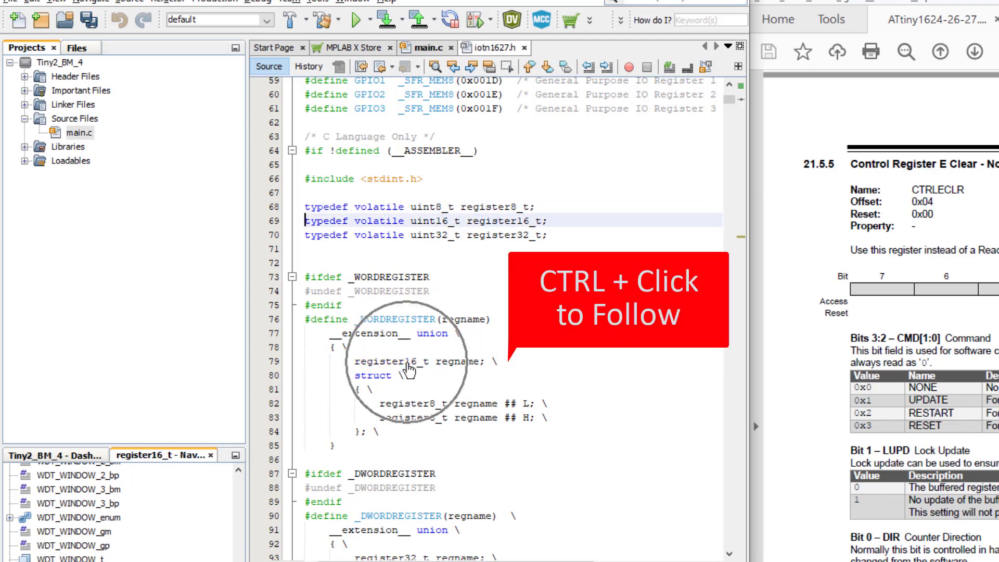
{"action": "double_click", "coordinate": [507, 220]}
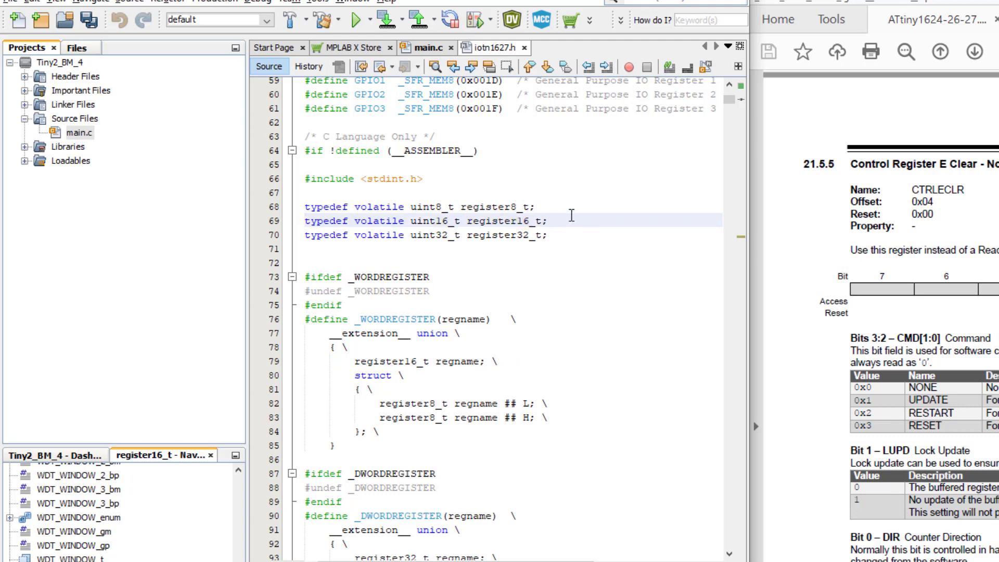
{"action": "left_click", "coordinate": [422, 48]}
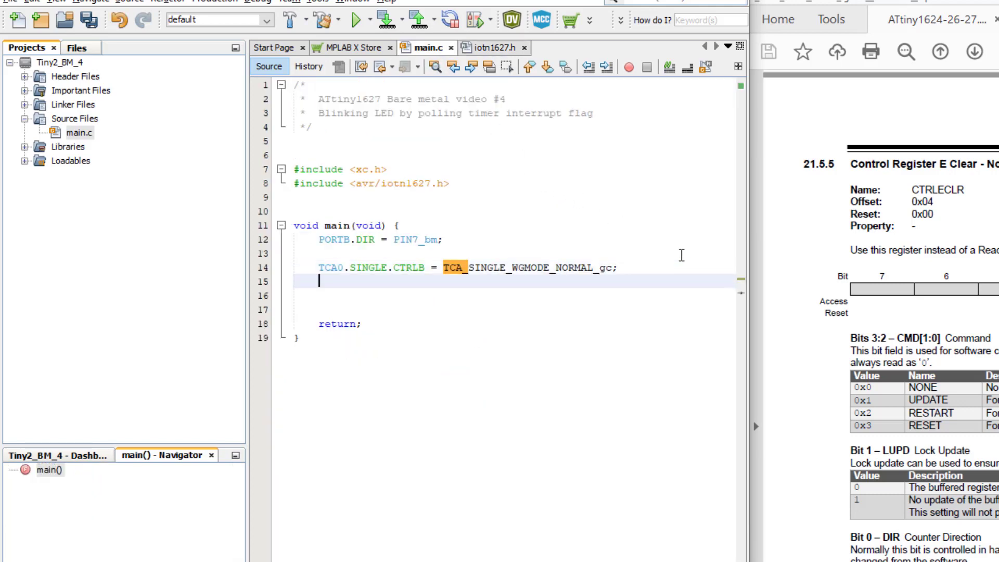
Add TCA0.SINGLE.PER = 3333; on line 15, autocompleting the PER member
{"action": "type", "text": "TCA"}
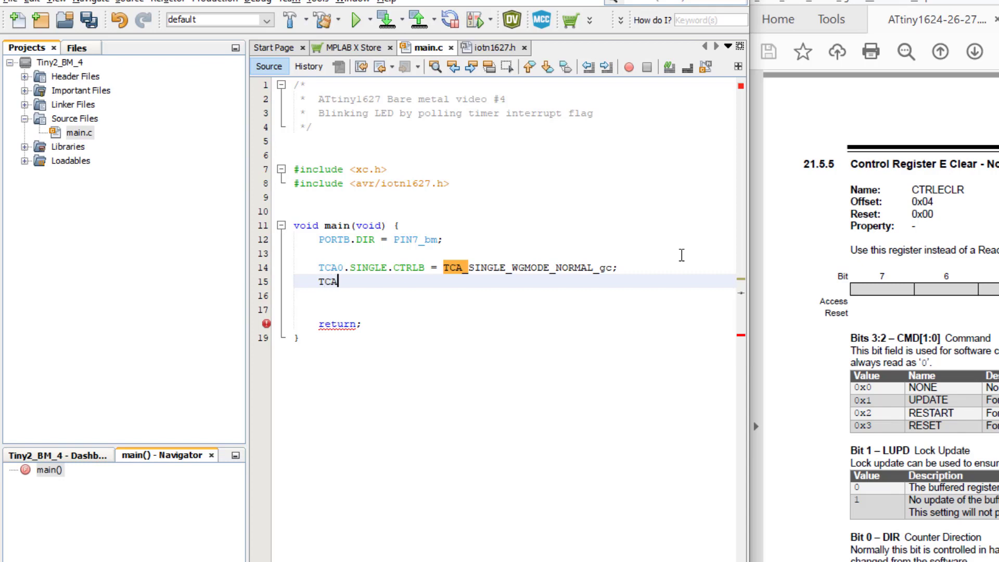
{"action": "type", "text": "0.SINGLE"}
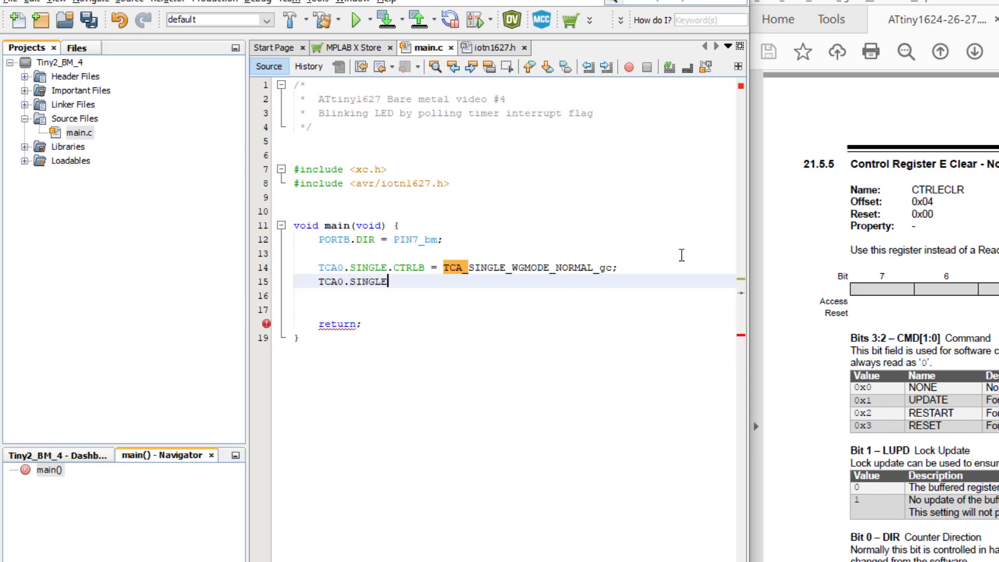
{"action": "type", "text": ".P"}
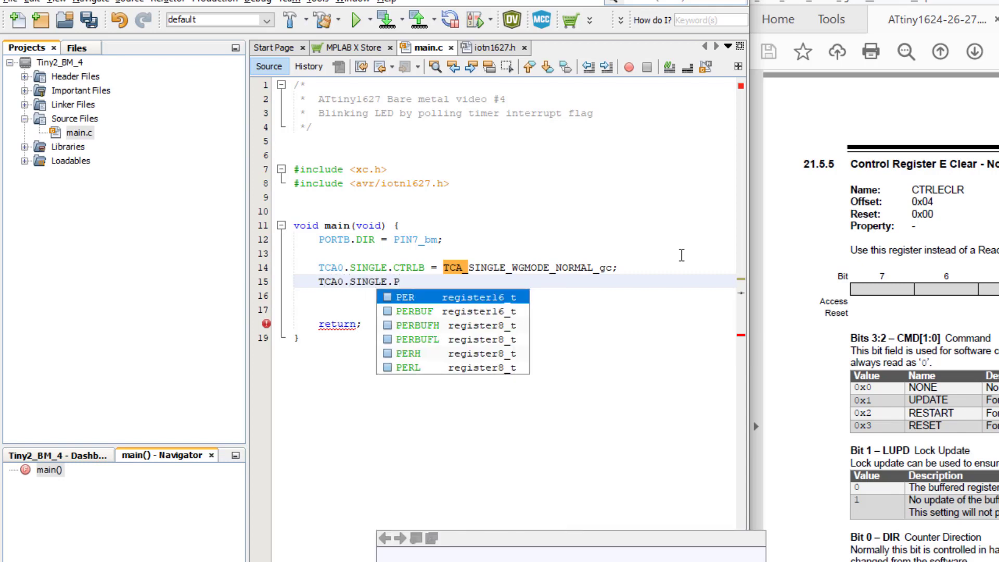
{"action": "key", "text": "Enter"}
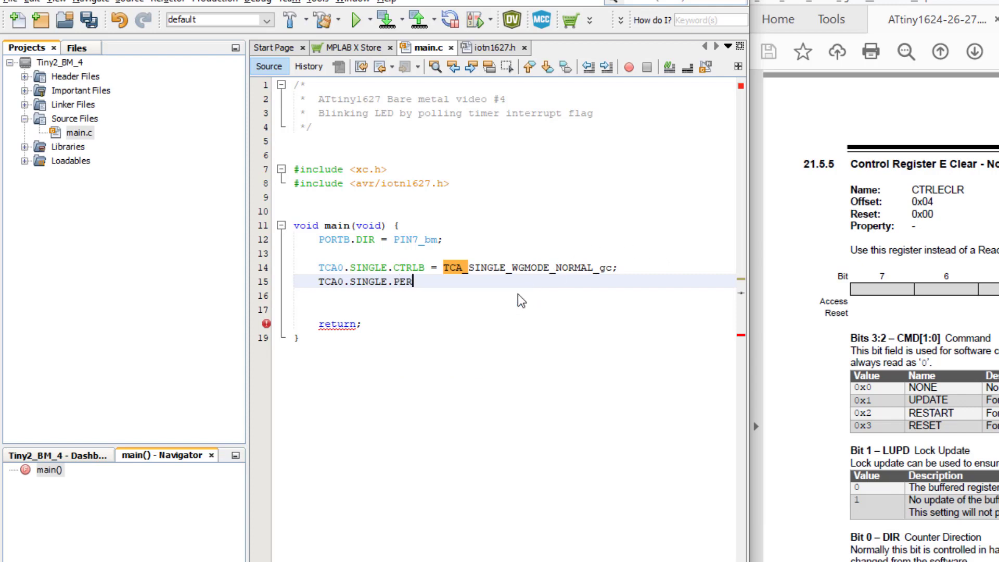
{"action": "type", "text": "= 3333;"}
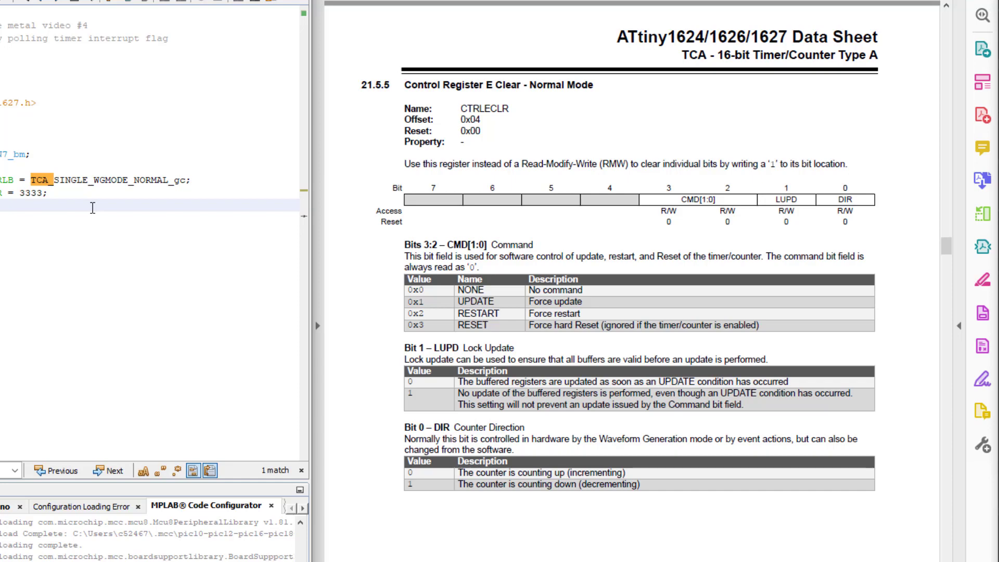
{"action": "scroll", "scroll_direction": "down", "scroll_amount": 3}
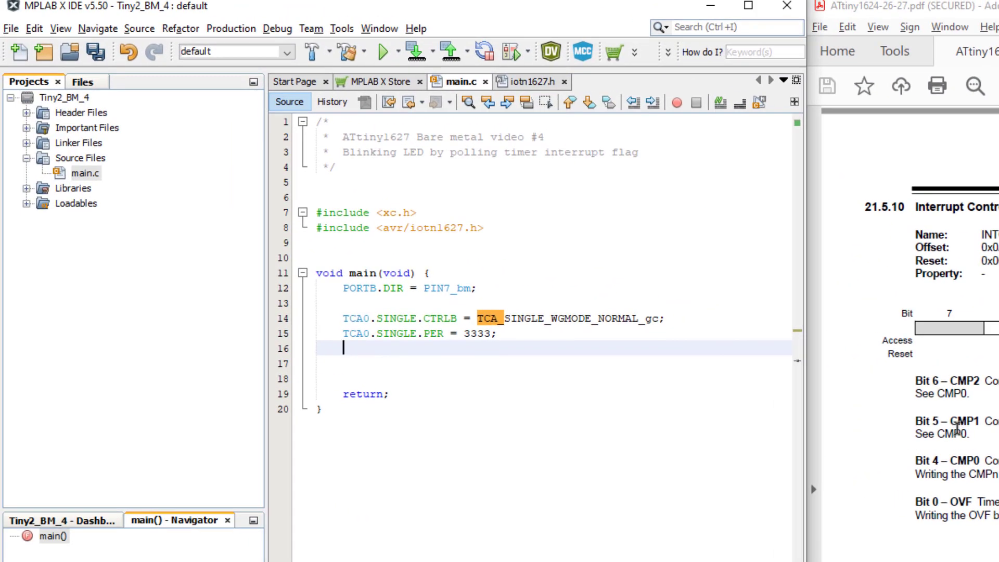
Add TCA0.SINGLE.INTCTRL = TCA_SINGLE_OVF_bm; on line 16
{"action": "type", "text": "TCA0.SINGLE.INTCTRL"}
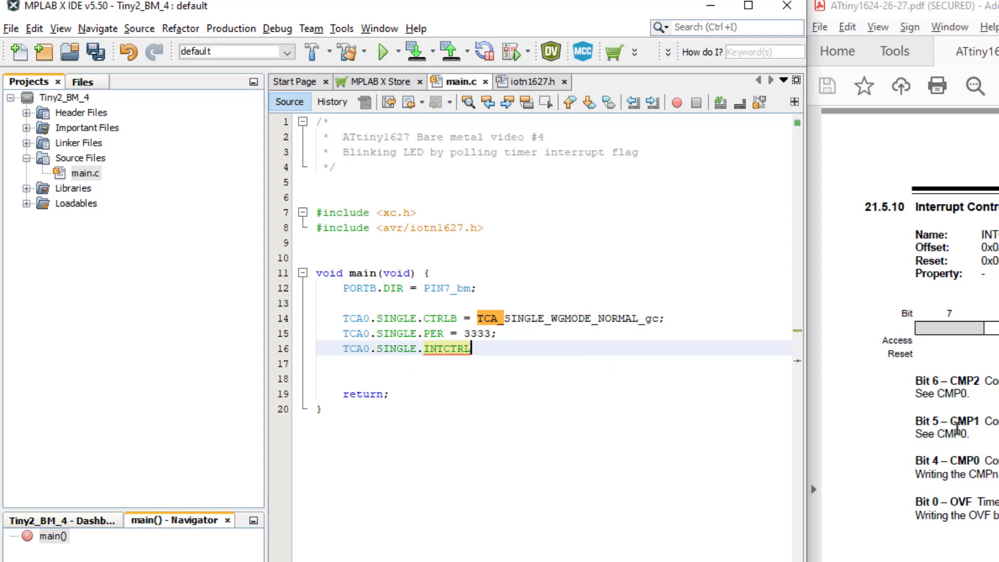
{"action": "type", "text": "= TCA"}
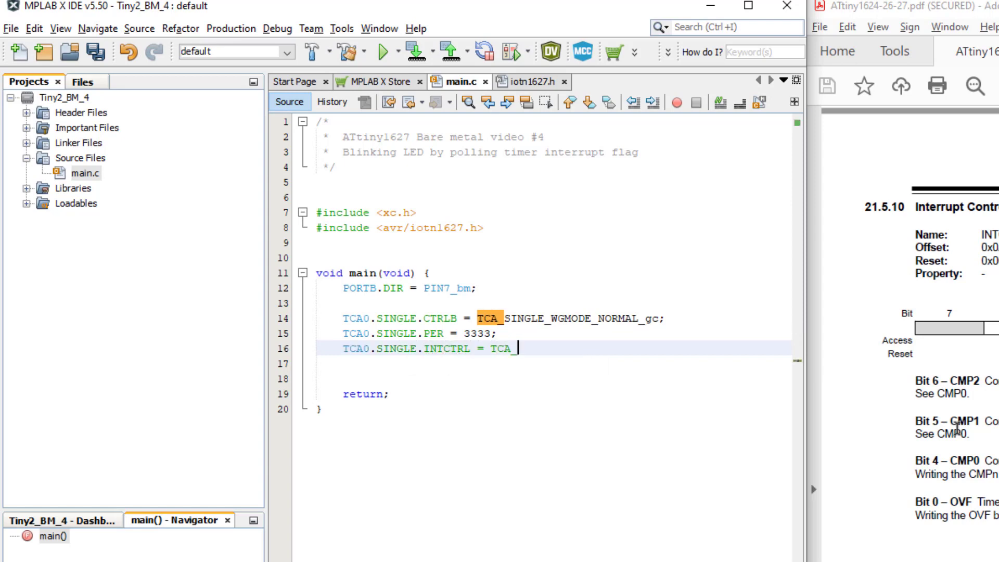
{"action": "type", "text": "_SINGLE"}
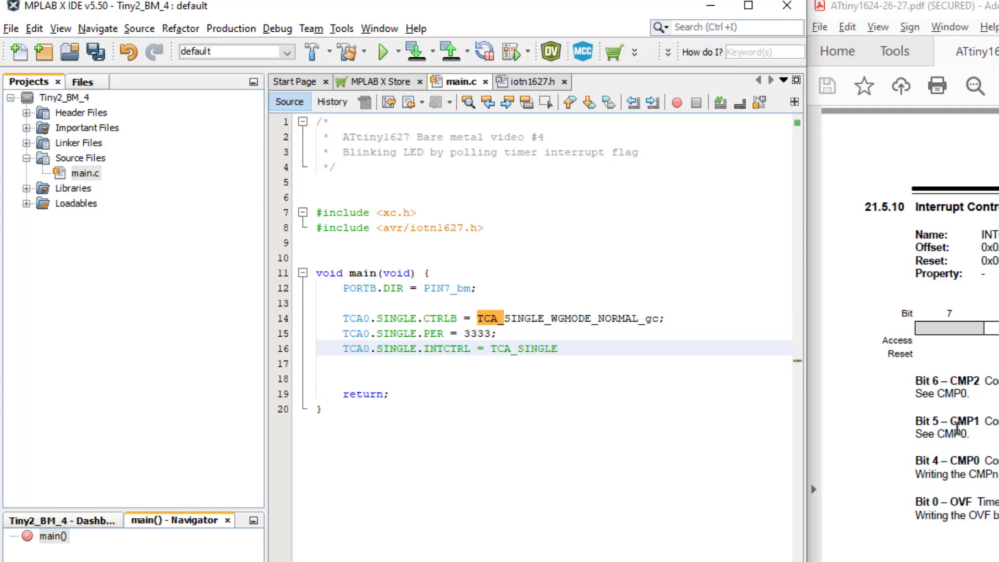
{"action": "type", "text": "_OVF_bm;"}
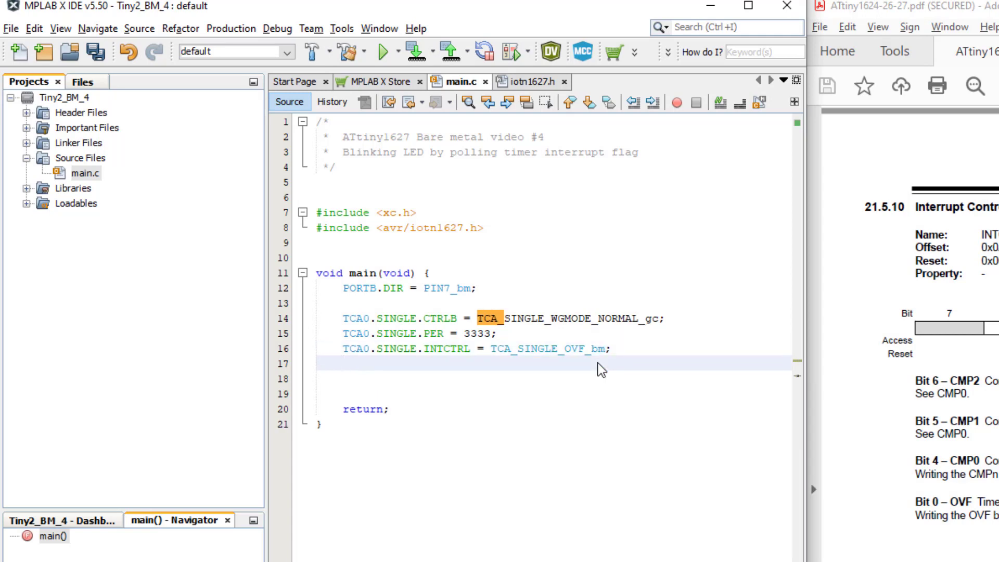
Begin typing the next TCA0.SINGLE statement on line 17
{"action": "left_click", "coordinate": [345, 364]}
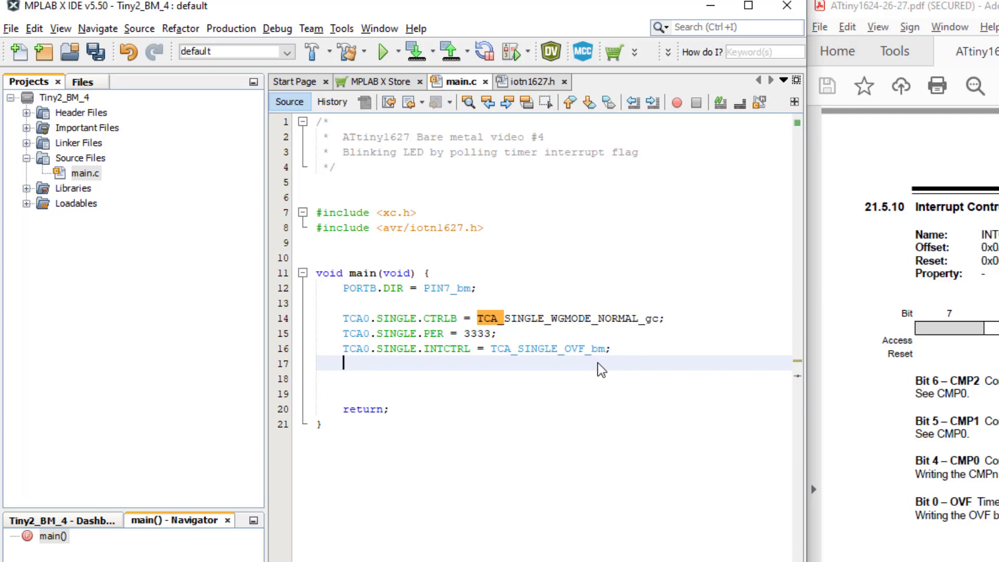
{"action": "type", "text": "T"}
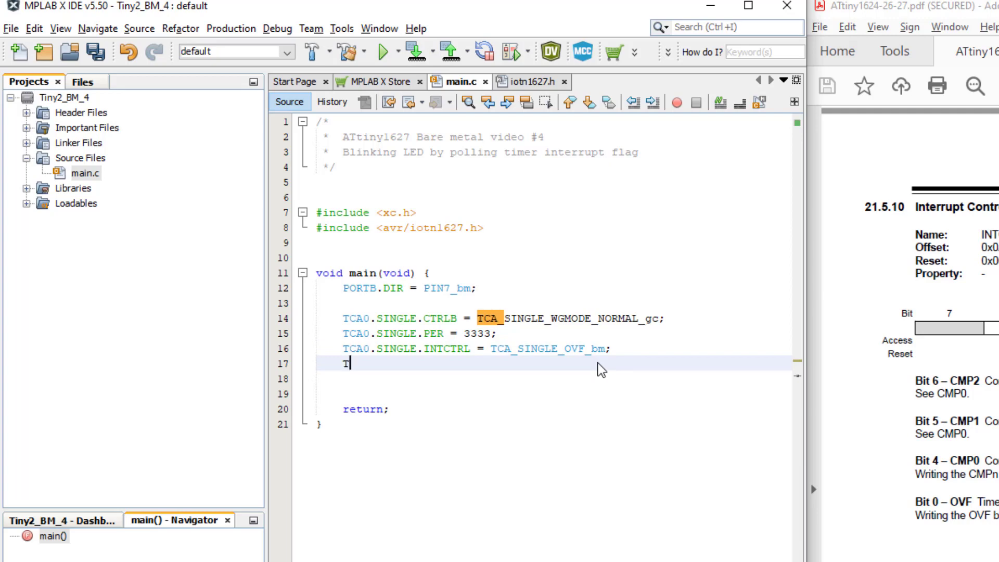
{"action": "type", "text": "CA0.SINGLE.CT"}
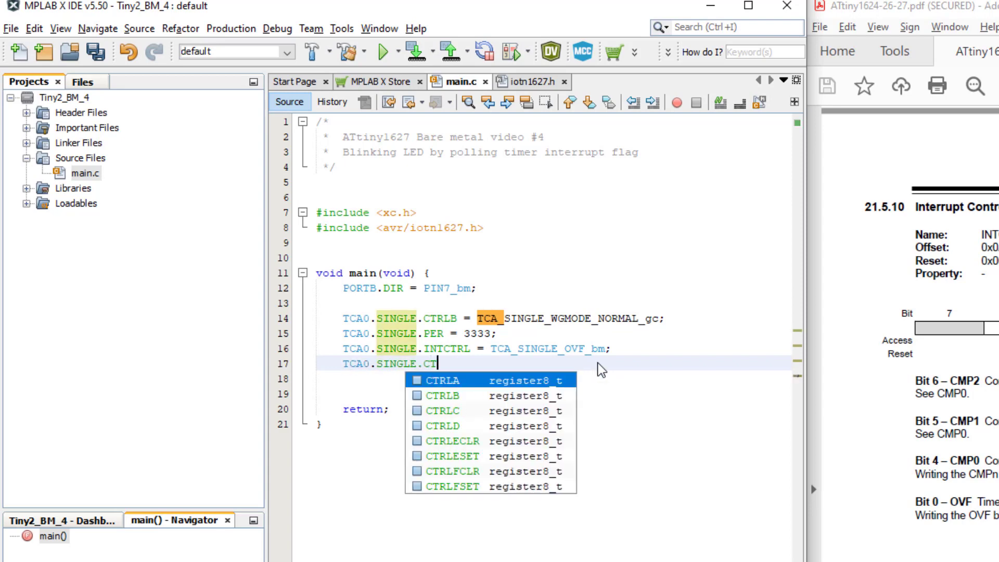
Complete TCA0.SINGLE.CTRLA = TCA_SINGLE_ENABLE_bm; and open blank lines below it
{"action": "left_click", "coordinate": [441, 380]}
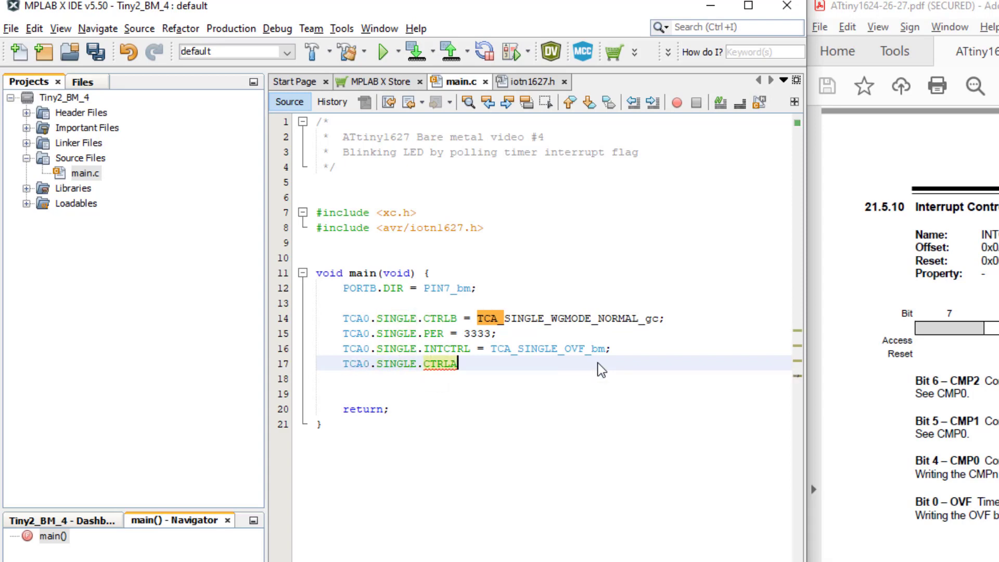
{"action": "type", "text": "= TCA_SINGLE_"}
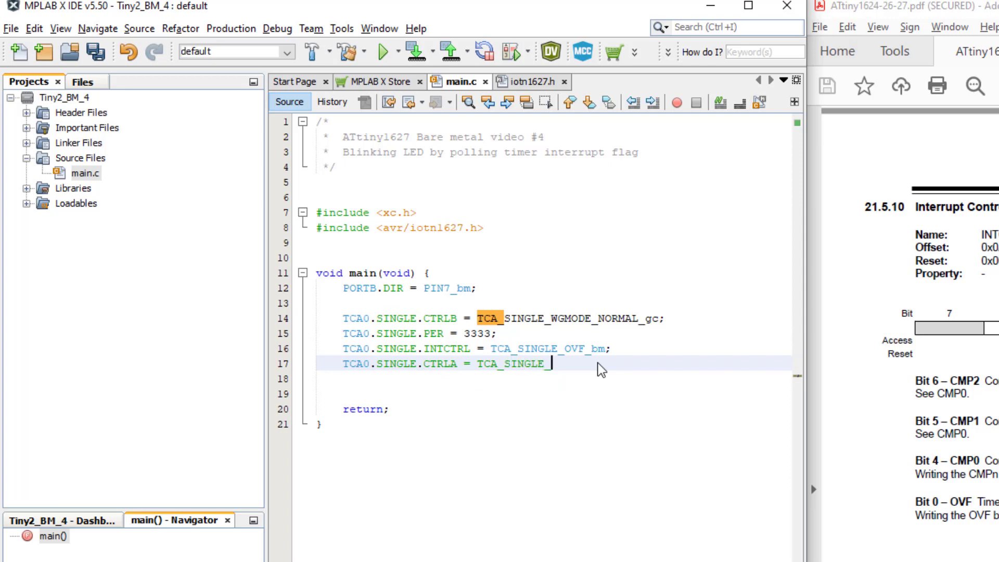
{"action": "type", "text": "ENABLE_bm;"}
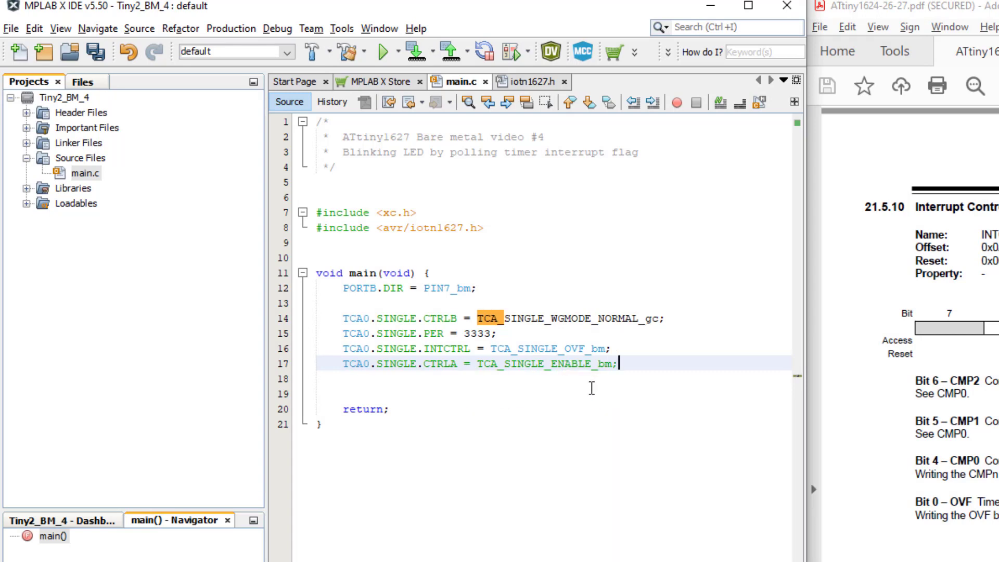
{"action": "key", "text": "enter"}
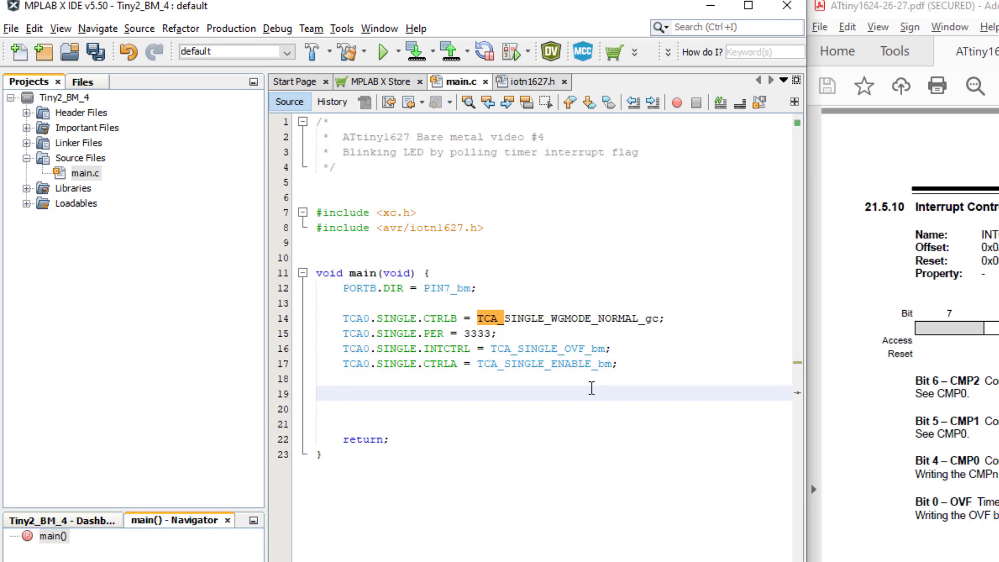
{"action": "left_click", "coordinate": [334, 402]}
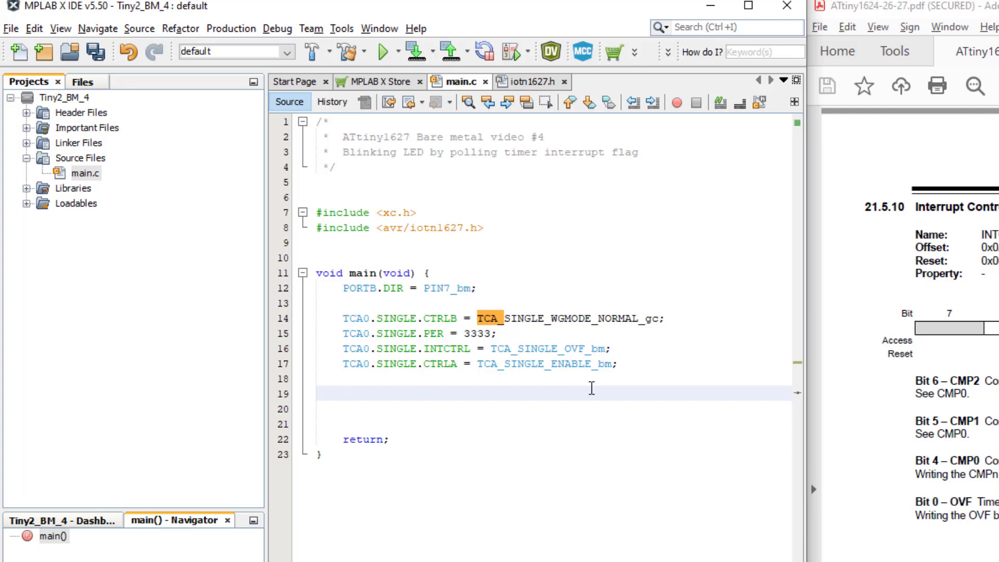
{"action": "left_click", "coordinate": [344, 403]}
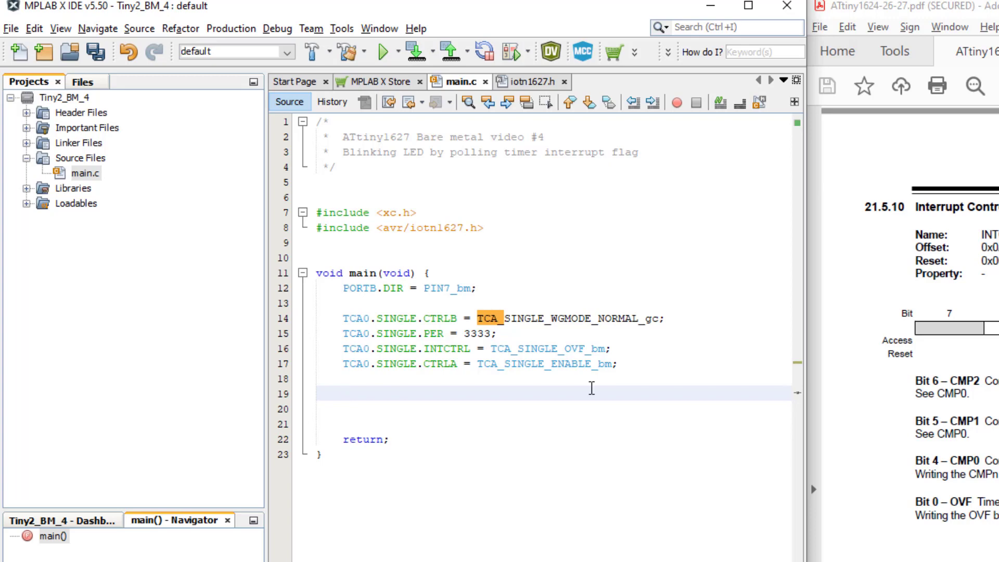
{"action": "left_click", "coordinate": [335, 402]}
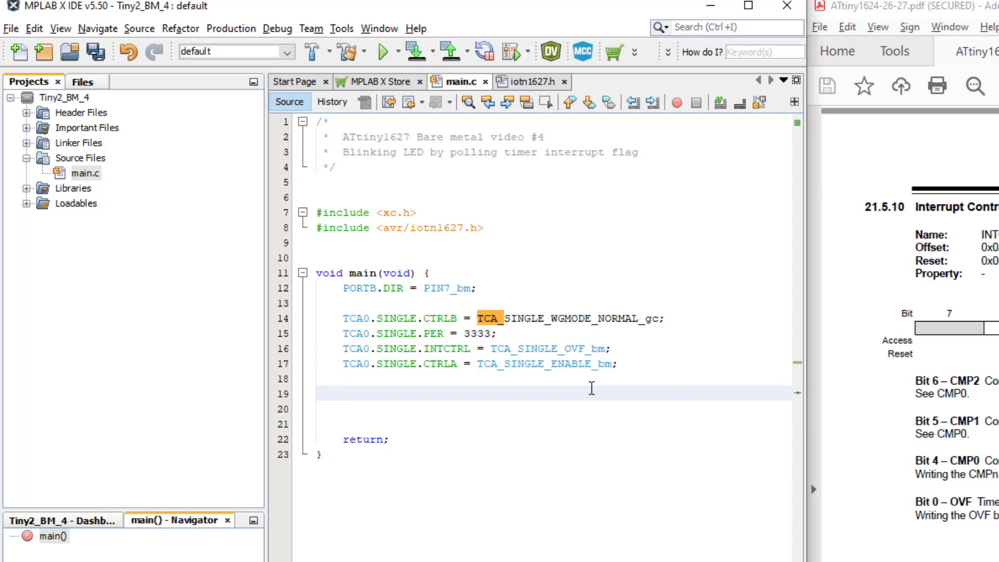
Write a while(1) loop with an opening brace and move into its body
{"action": "type", "text": "while(1)"}
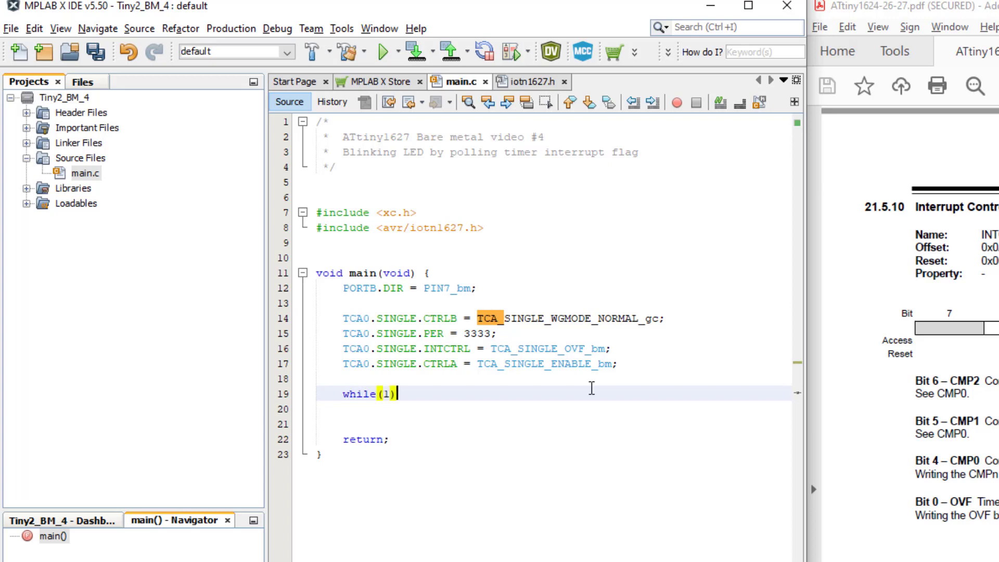
{"action": "type", "text": "{"}
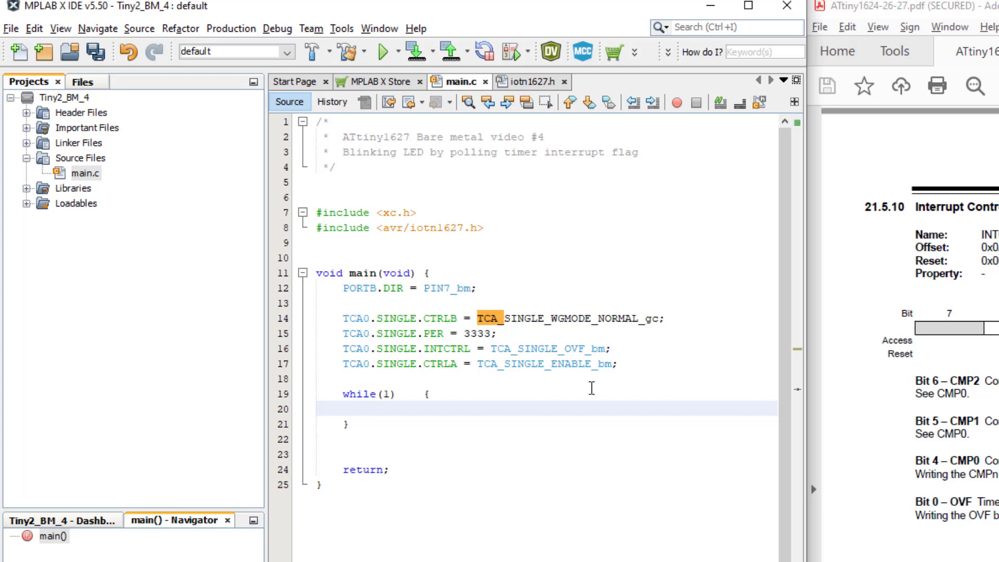
{"action": "left_click", "coordinate": [371, 408]}
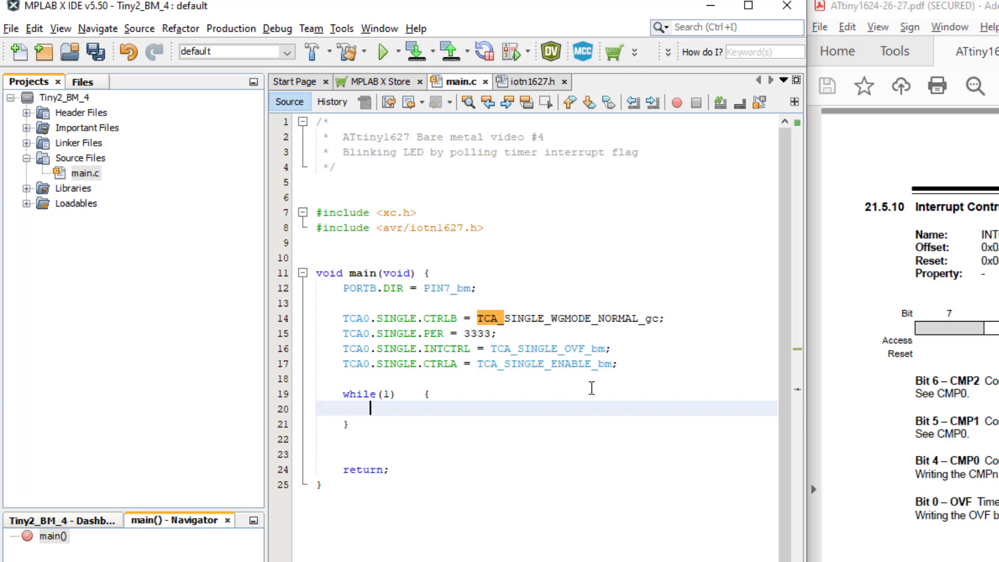
Type if(TCA0.SINGLE.INTFLAGS & TCA_SINGLE_OVF_bm) inside the loop, using autocomplete
{"action": "type", "text": "if"}
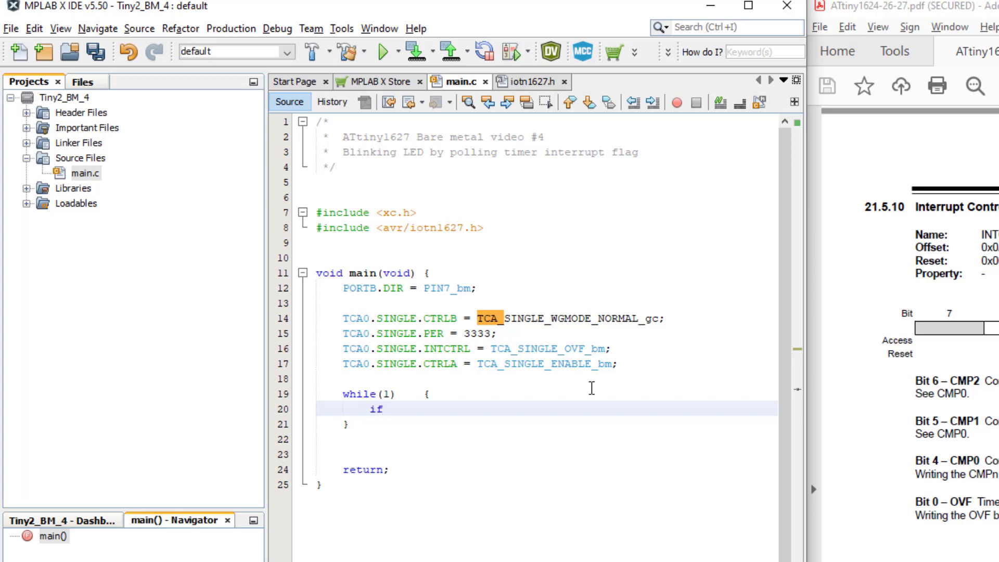
{"action": "type", "text": "()"}
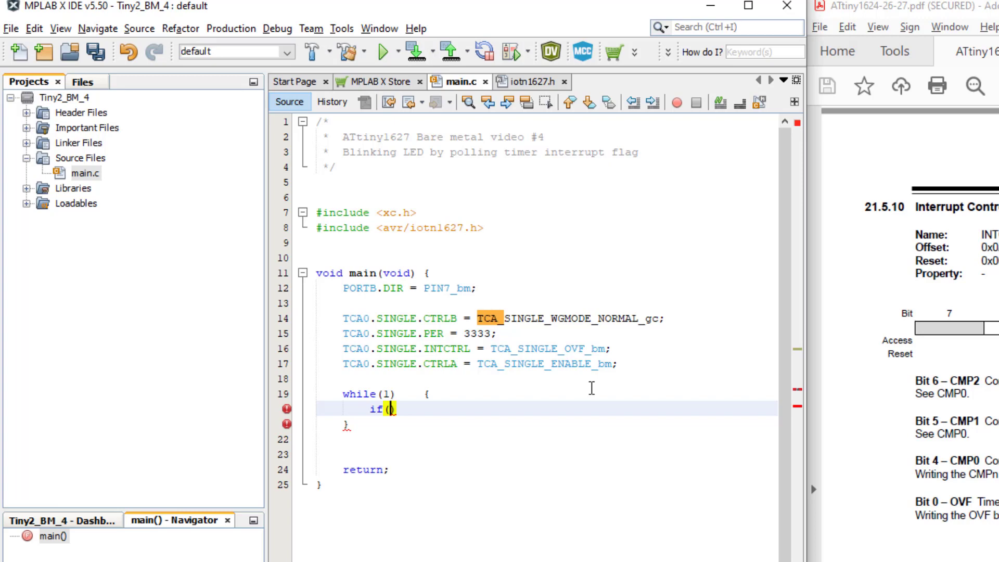
{"action": "type", "text": "TCA0.SIN"}
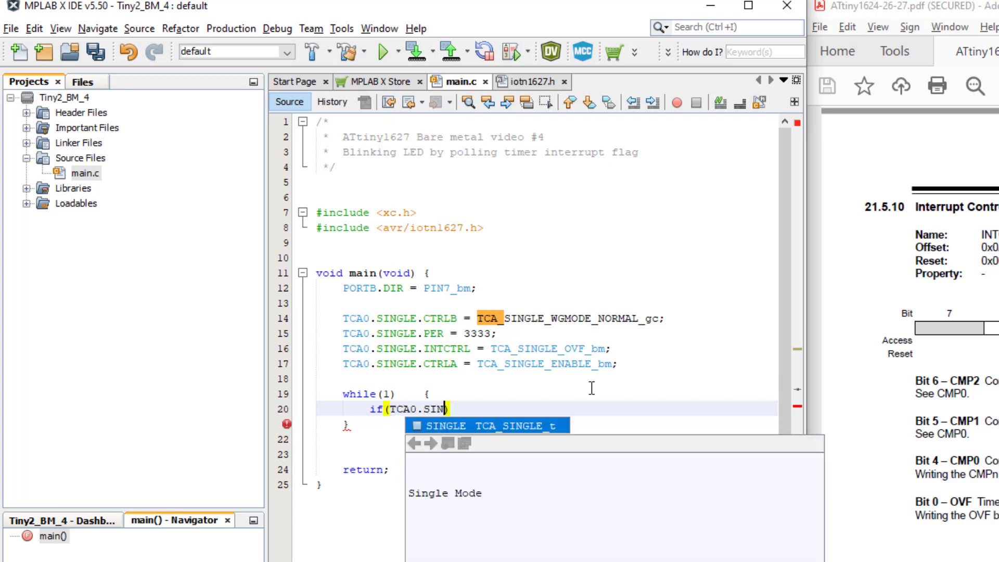
{"action": "type", "text": "."}
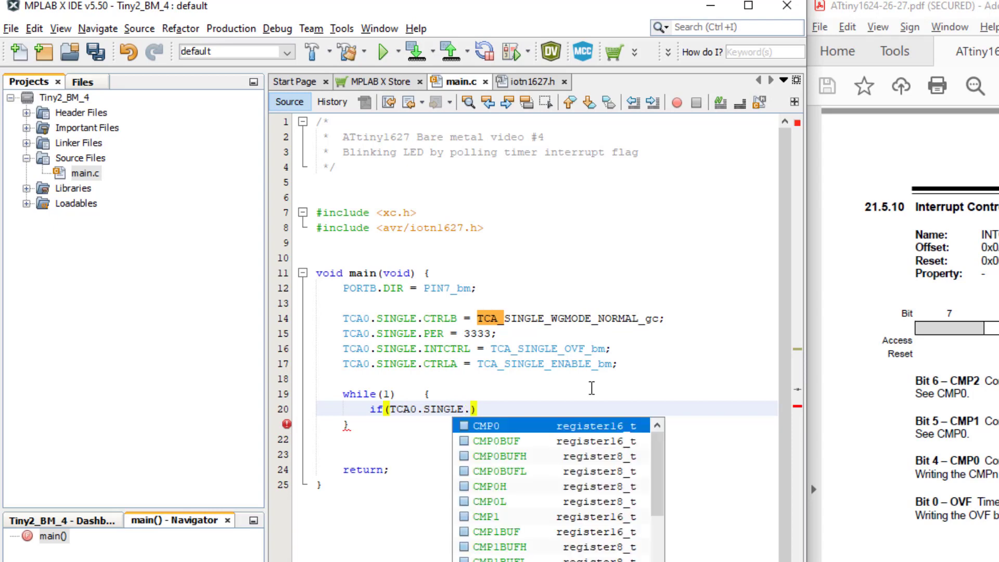
{"action": "type", "text": "INTFLAGS"}
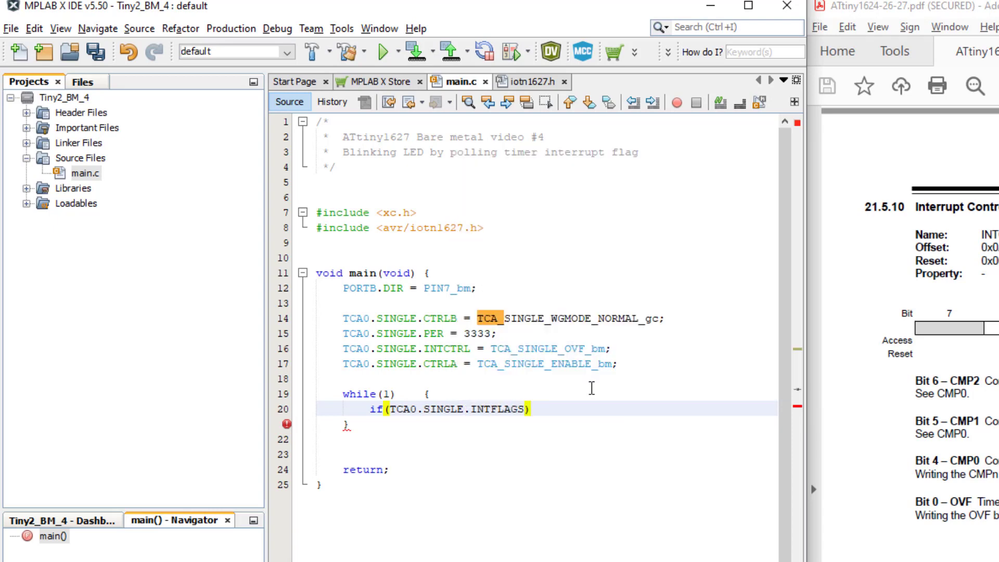
{"action": "type", "text": "&"}
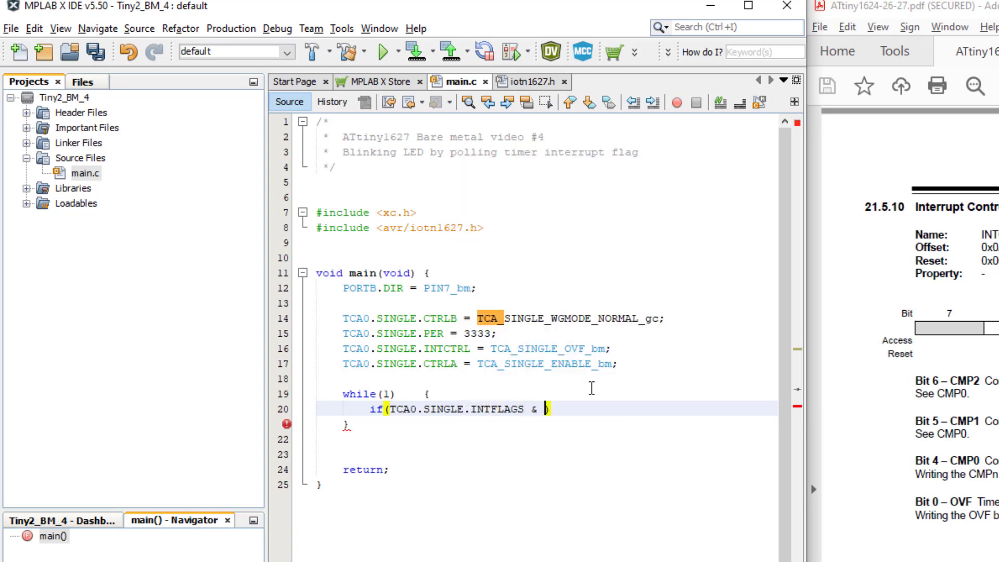
{"action": "type", "text": "TCA_SINGL"}
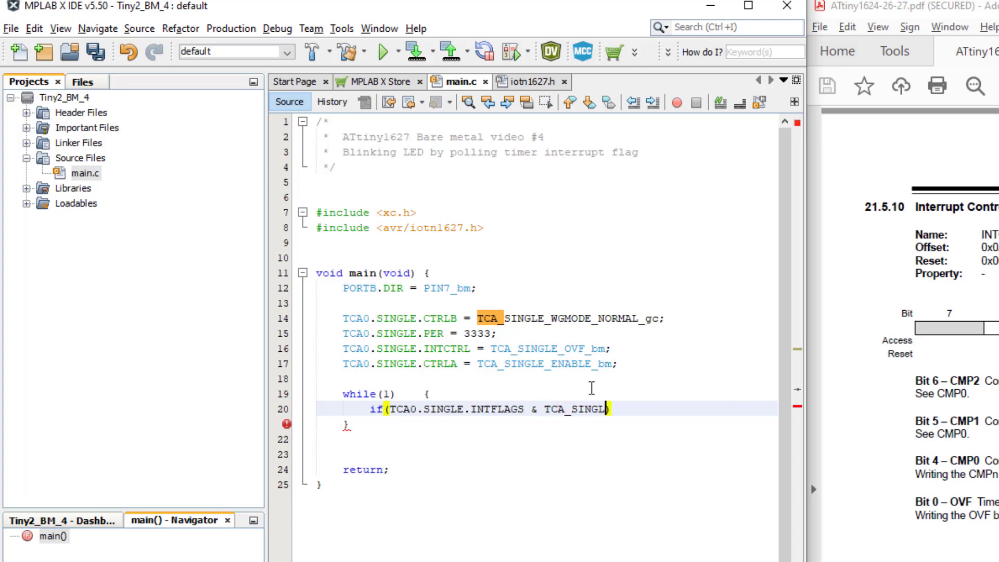
{"action": "type", "text": "E_OVF_bm"}
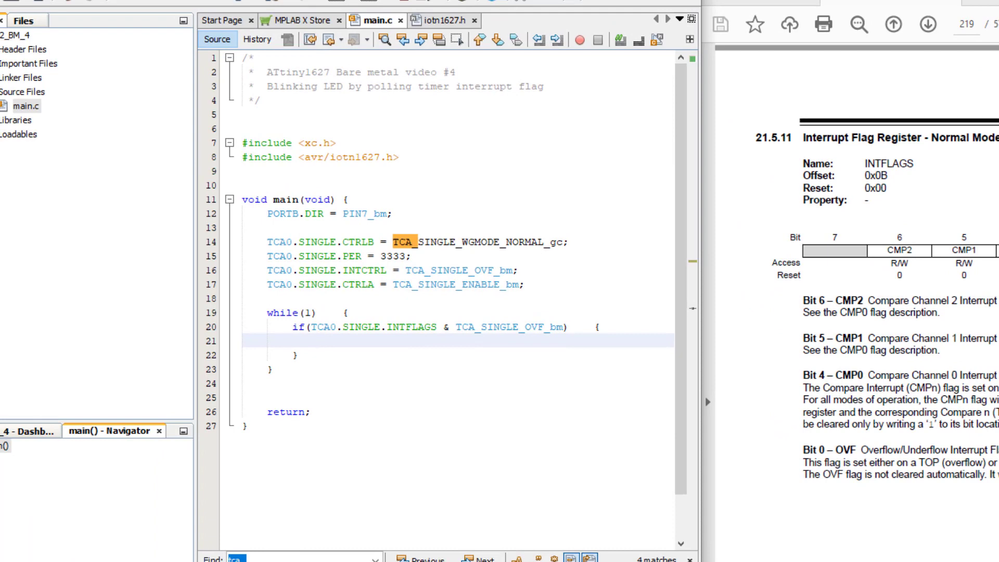
Add TCA0.SINGLE.INTFLAGS |= TCA_SINGLE_OVF_bm; inside the if body
{"action": "type", "text": "TCA0."}
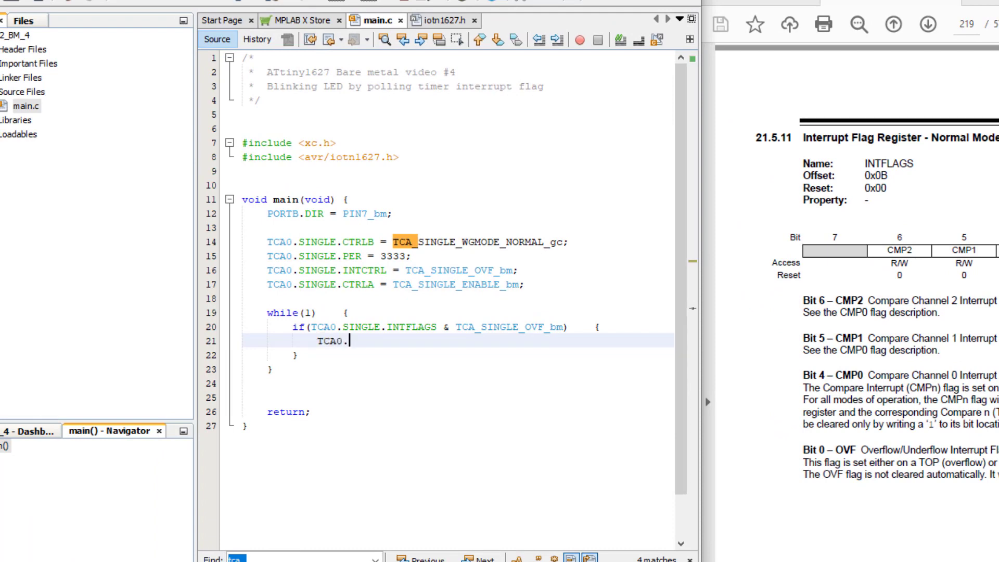
{"action": "type", "text": "SINGLE.INTFLAGS"}
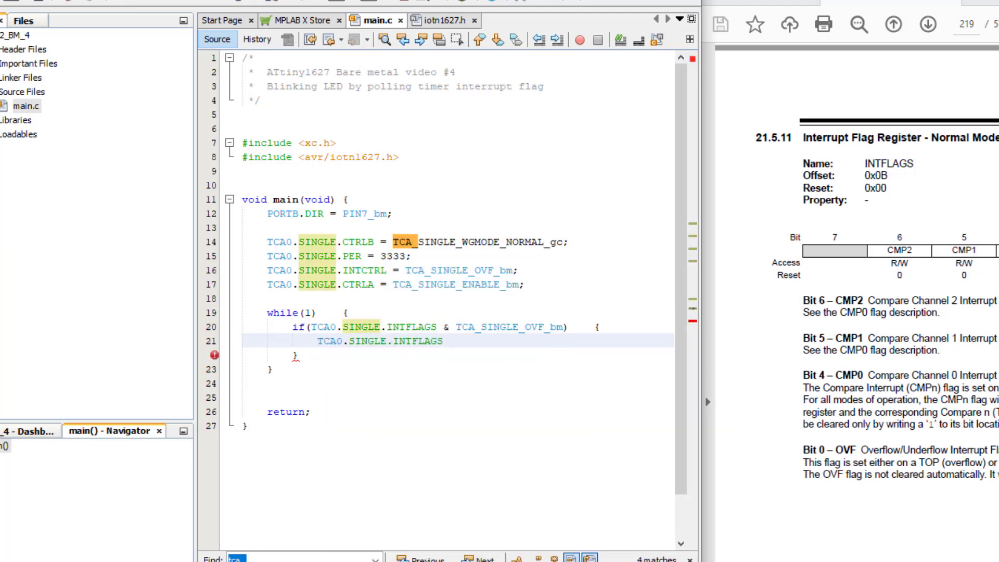
{"action": "type", "text": "|="}
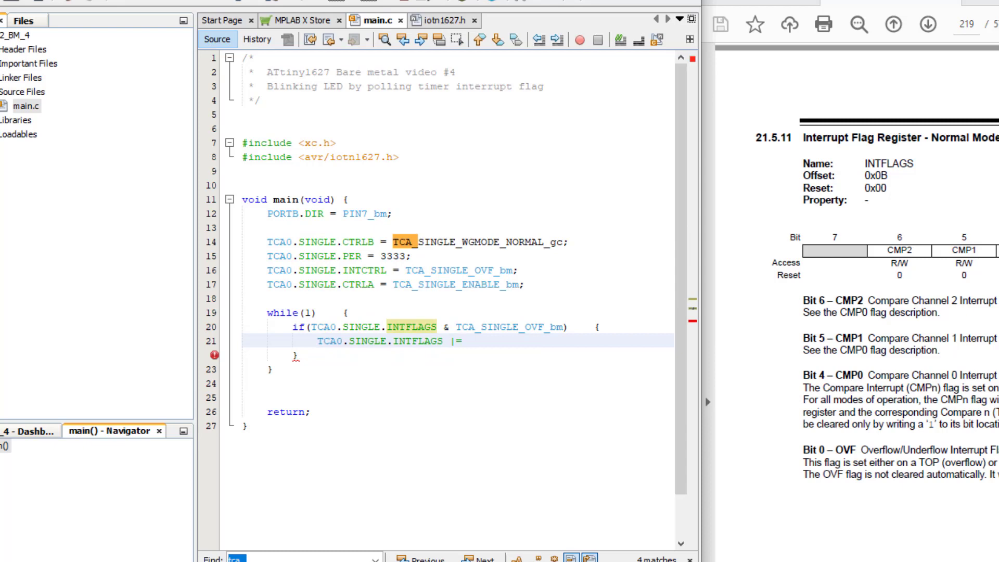
{"action": "type", "text": "TCA_"}
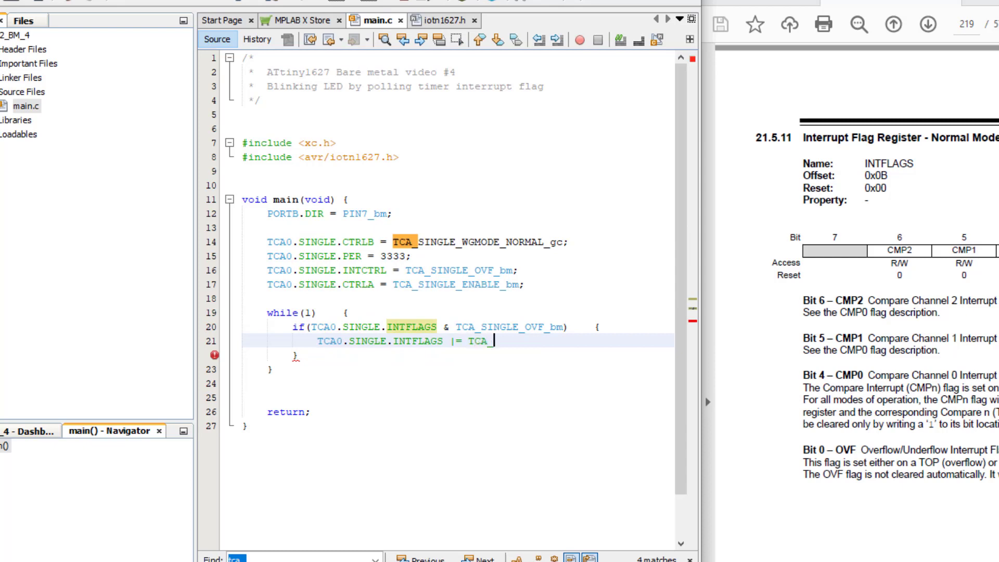
{"action": "type", "text": "SINGLE_"}
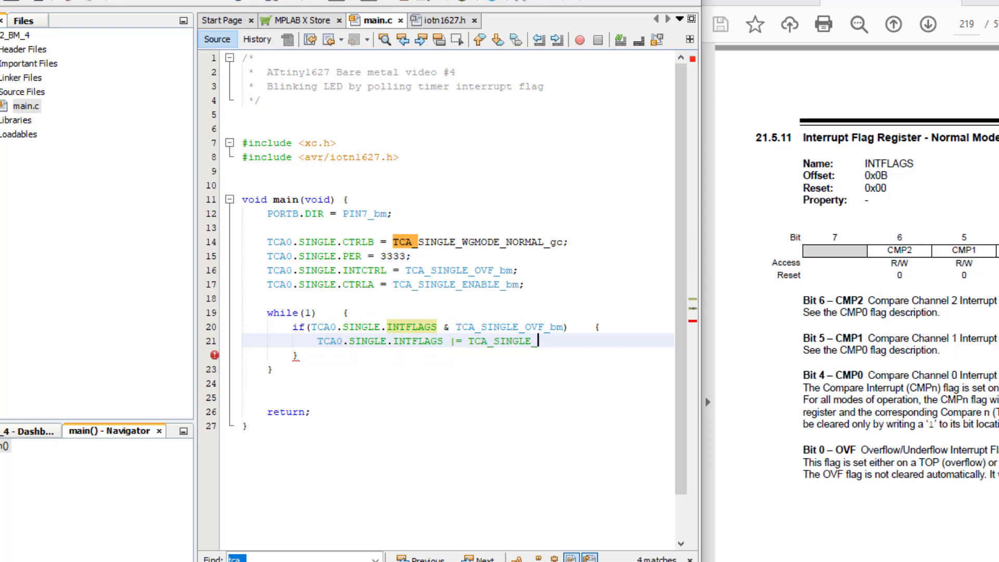
{"action": "type", "text": "OVF_bm;"}
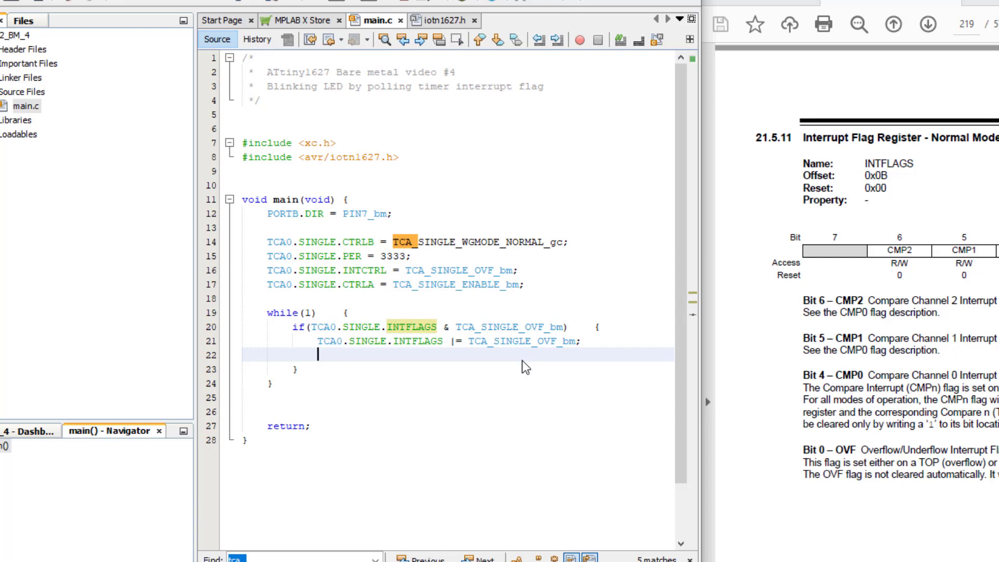
{"action": "mouse_move", "coordinate": [461, 201]}
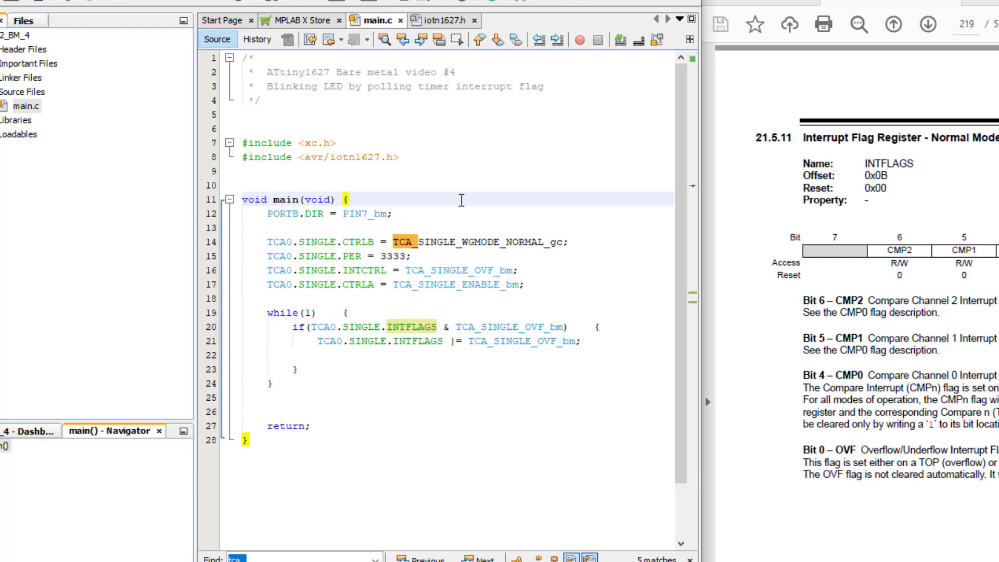
Declare uint16_t counter = 0; in main() and add counter++; in the if block
{"action": "type", "text": "uin"}
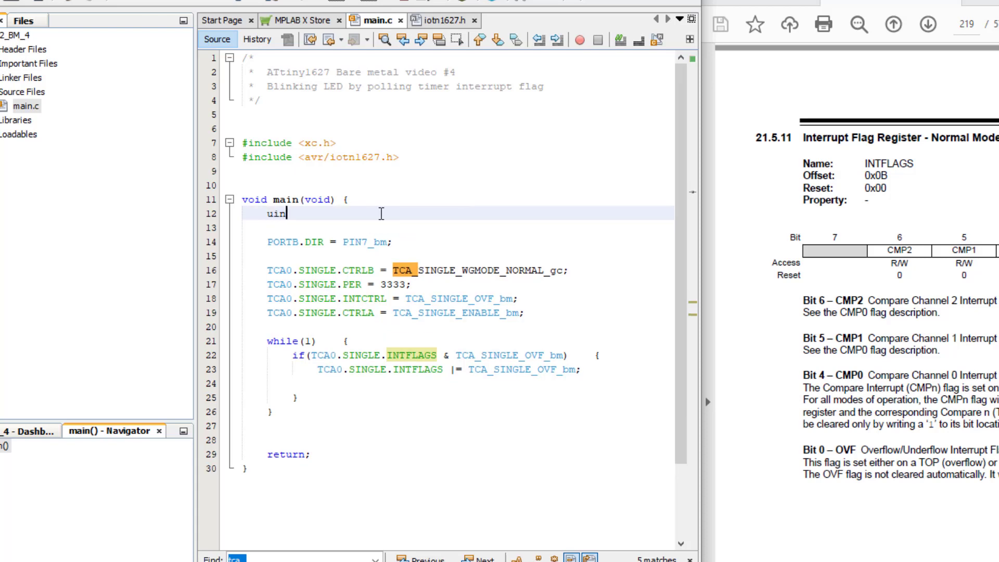
{"action": "type", "text": "t16_t"}
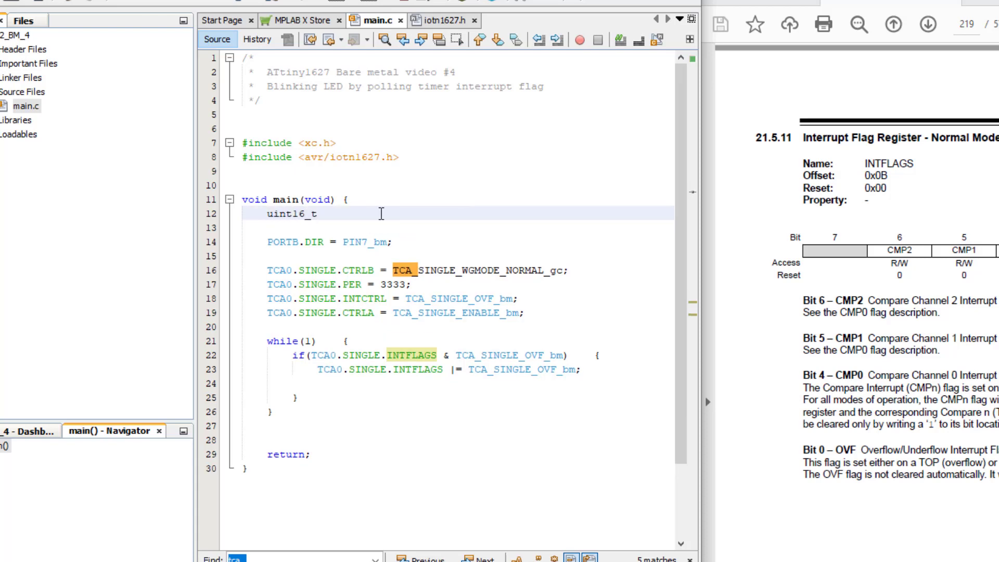
{"action": "type", "text": "counter ="}
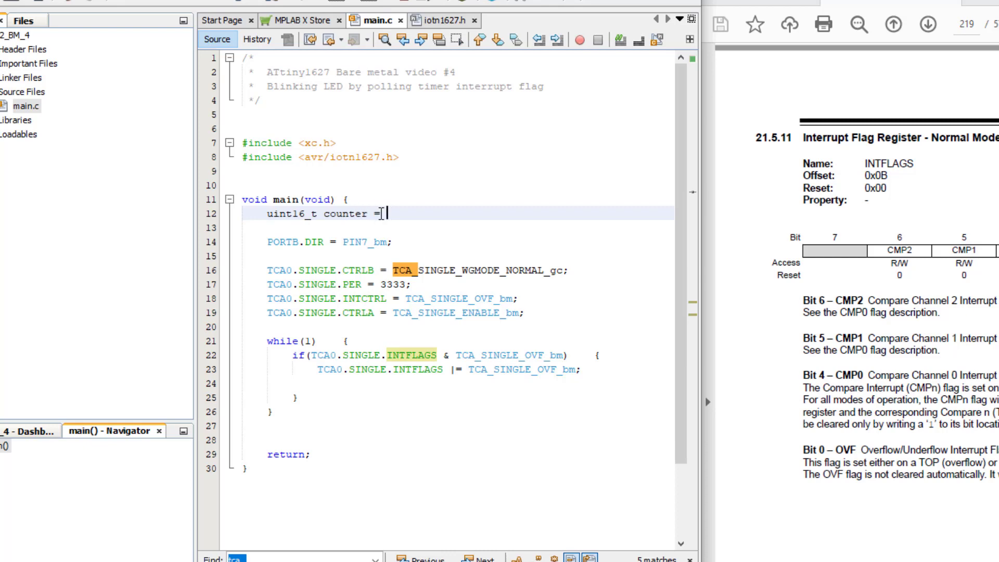
{"action": "type", "text": "0;"}
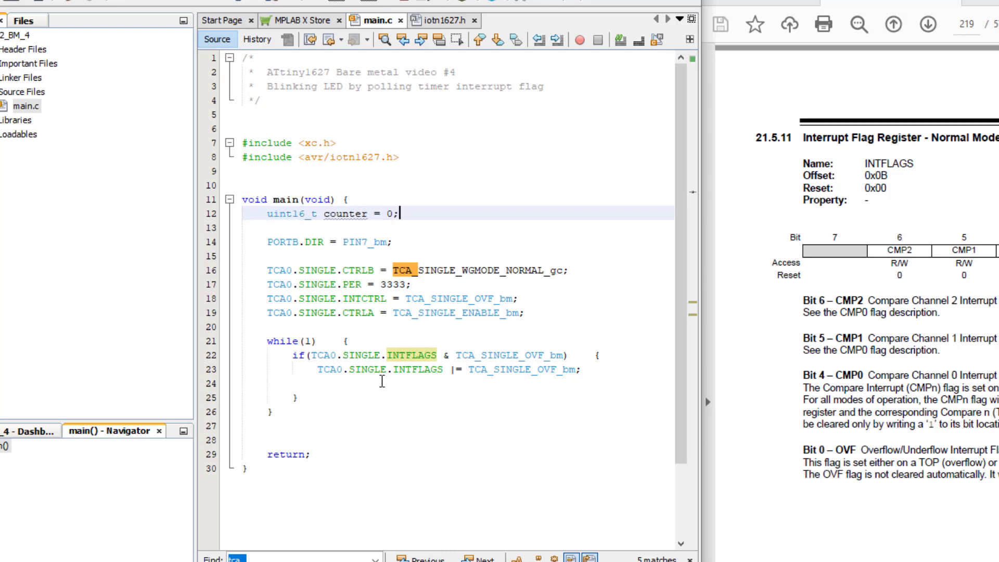
{"action": "type", "text": "coun"}
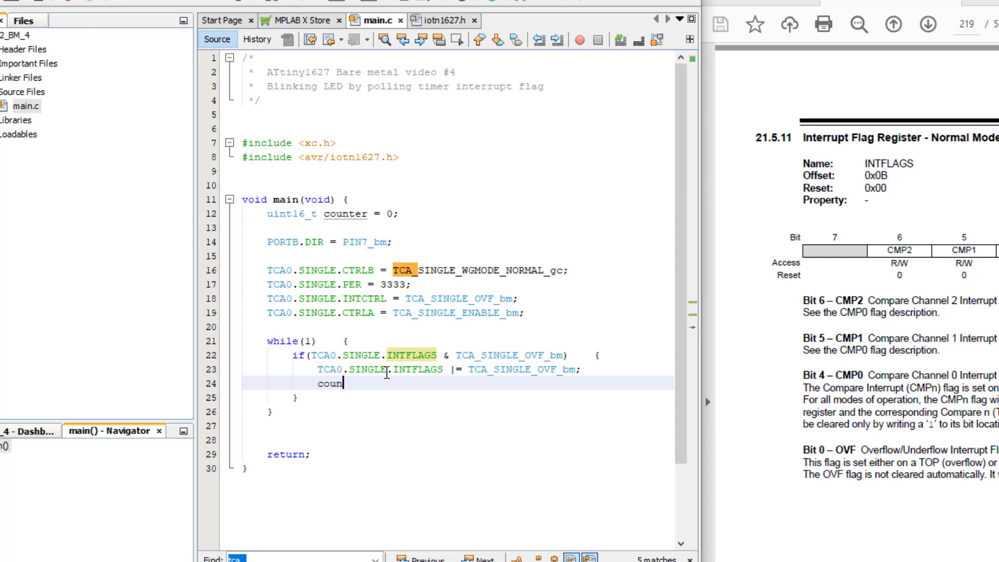
{"action": "type", "text": "ter++;"}
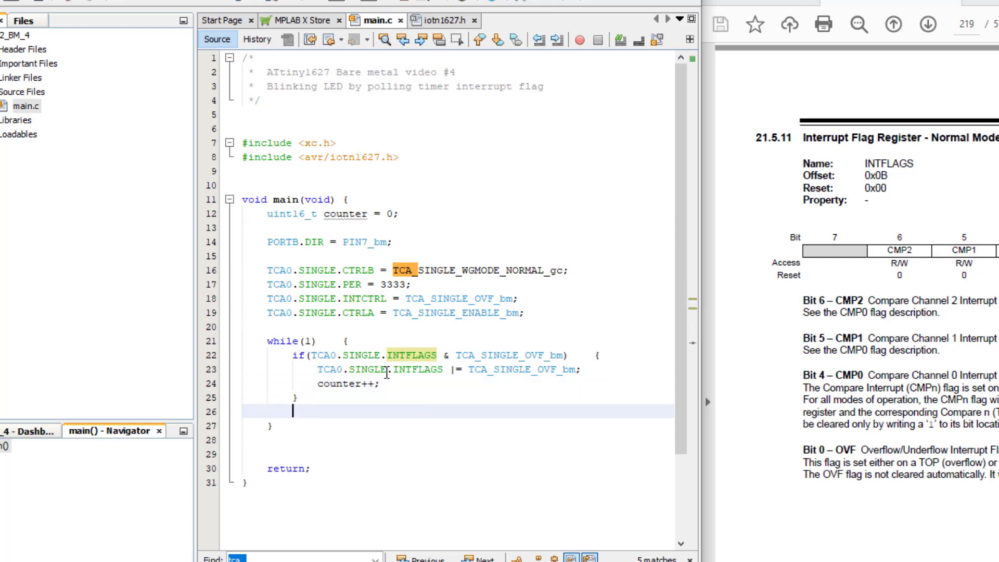
Add if (counter >= 1000) with PORTB.OUTTGL = PIN7_bm; and counter = 0;
{"action": "type", "text": "if (co"}
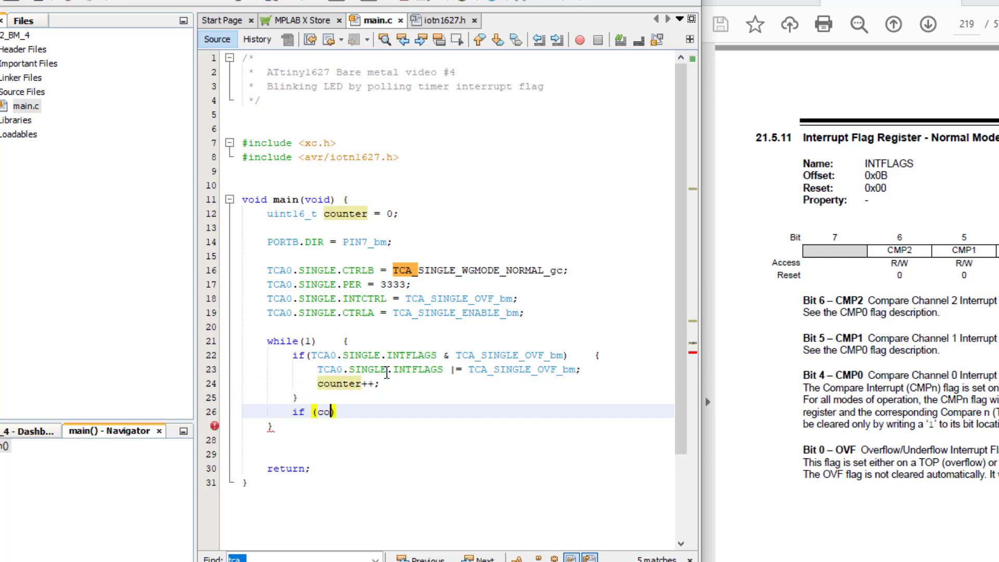
{"action": "type", "text": "unter"}
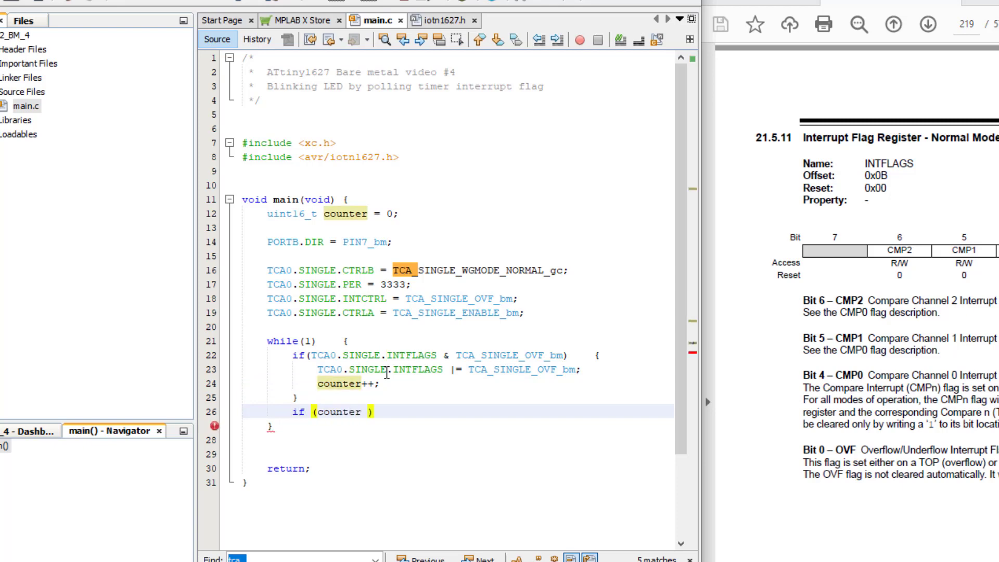
{"action": "type", "text": ">= 1000"}
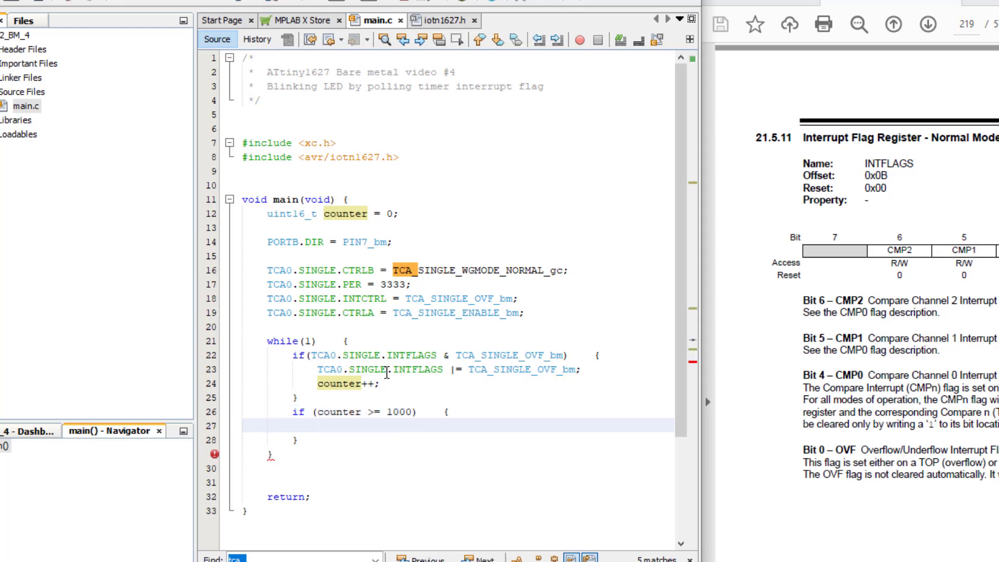
{"action": "type", "text": "PORTB.OUTTGL ="}
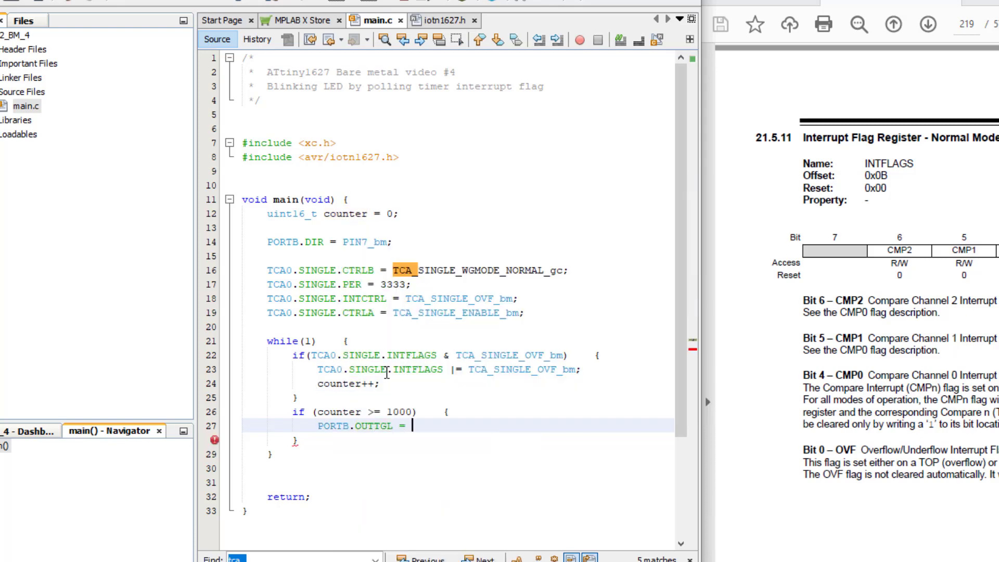
{"action": "type", "text": "PIN7_bm;"}
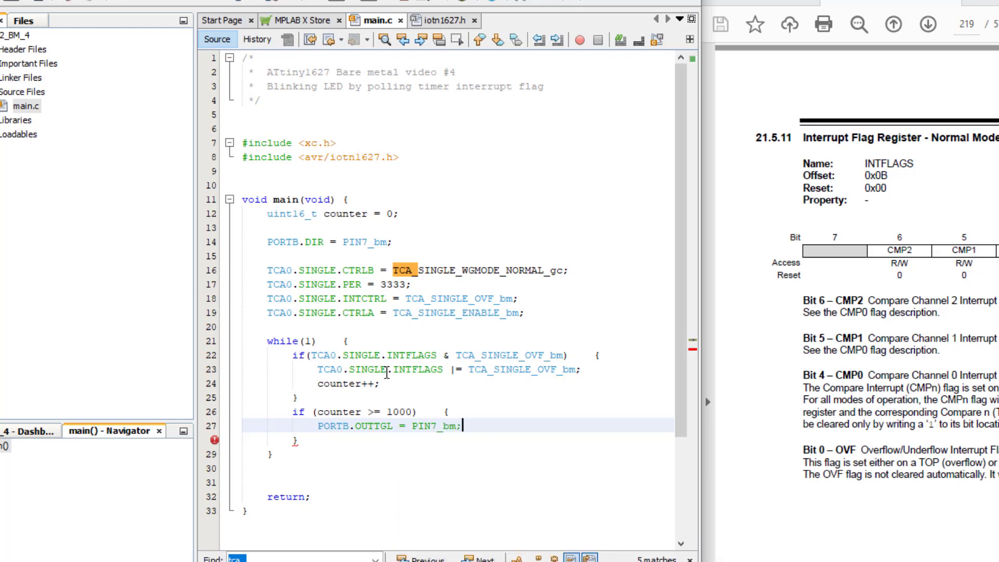
{"action": "type", "text": "co"}
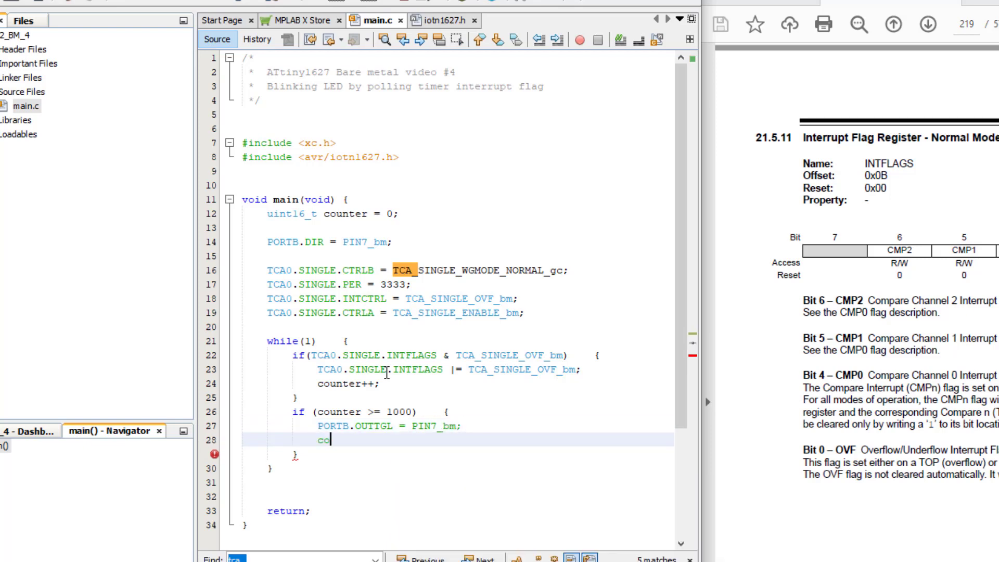
{"action": "type", "text": "unter = 0;"}
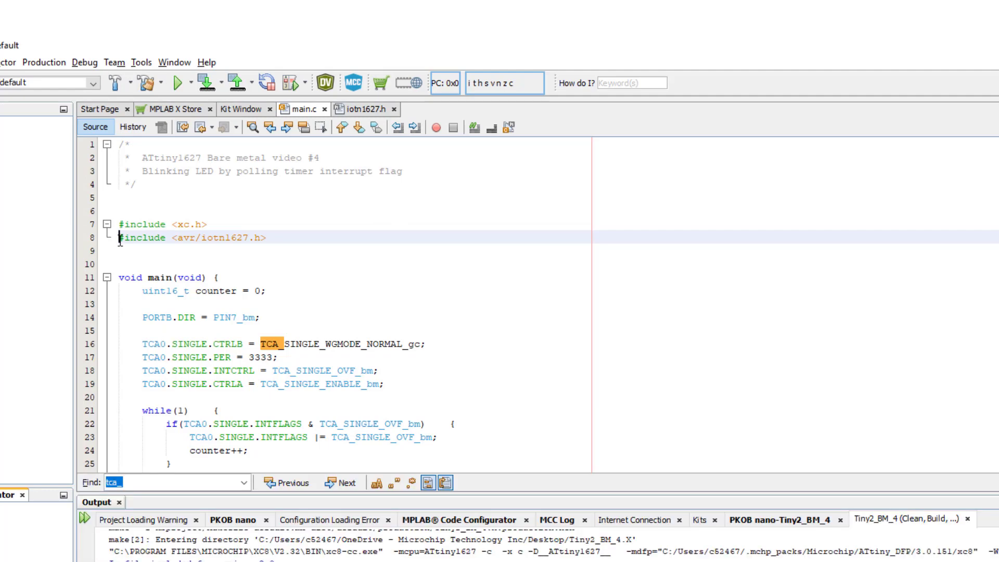
Type // before line 8's #include <avr/iotn1627.h> to comment it out
{"action": "type", "text": "//"}
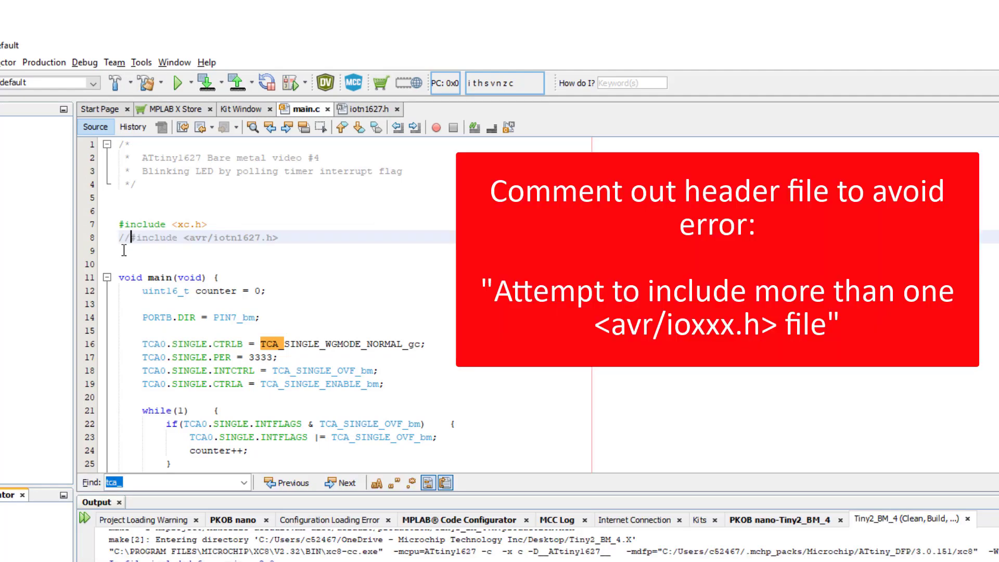